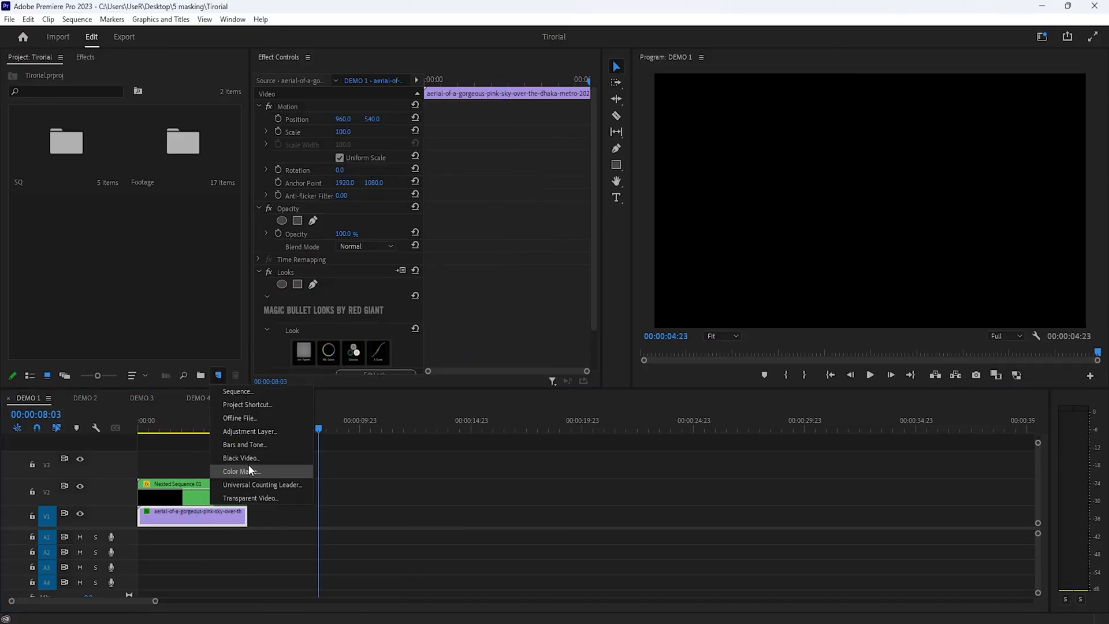
- Create a new white color matte named Color Matte in the project
click(239, 471)
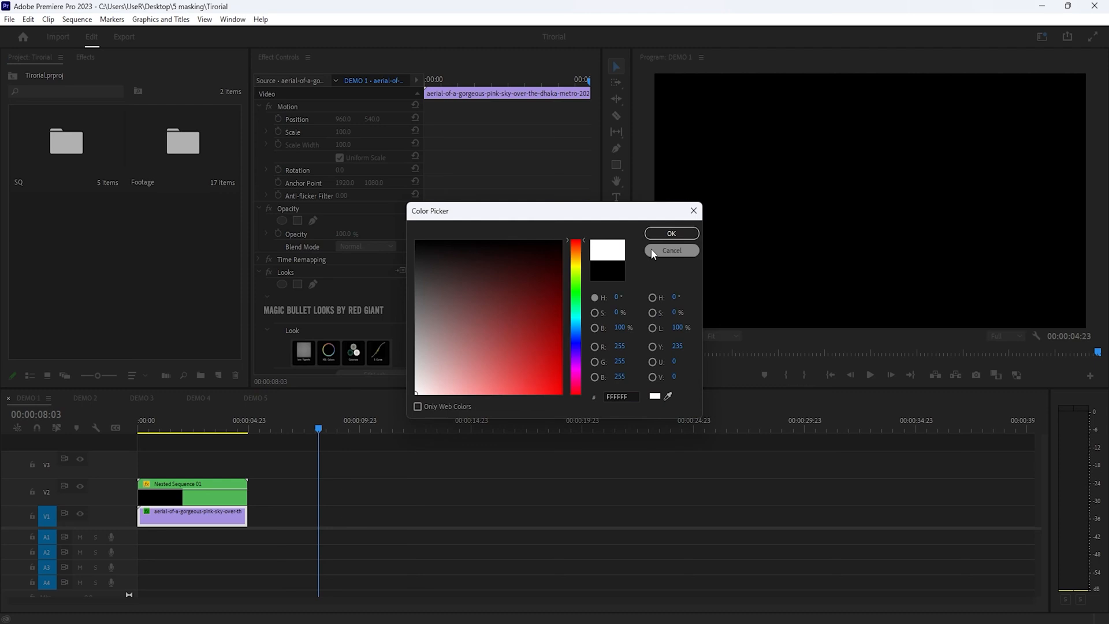
click(670, 233)
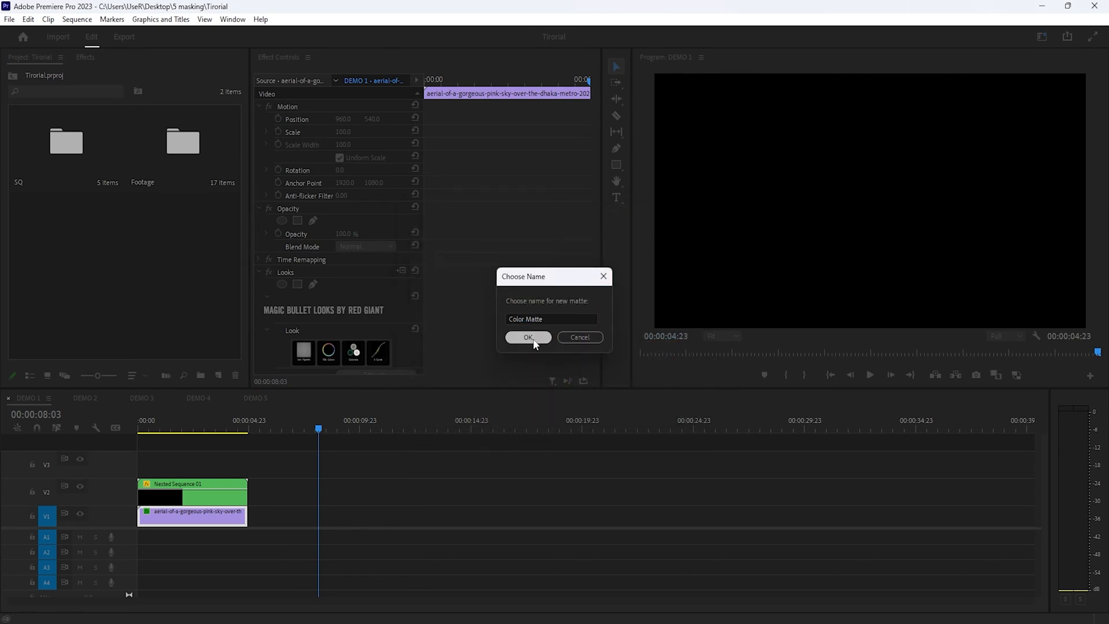
click(528, 337)
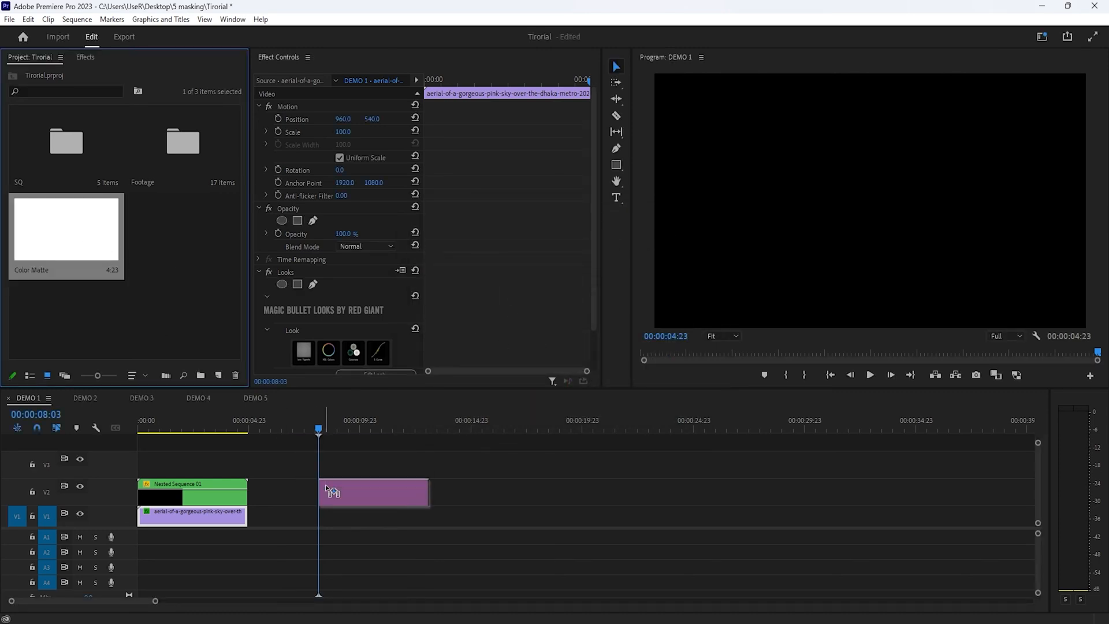
- Place Color Matte on the timeline and scale it non-uniformly to height 2.5, width 62
click(373, 513)
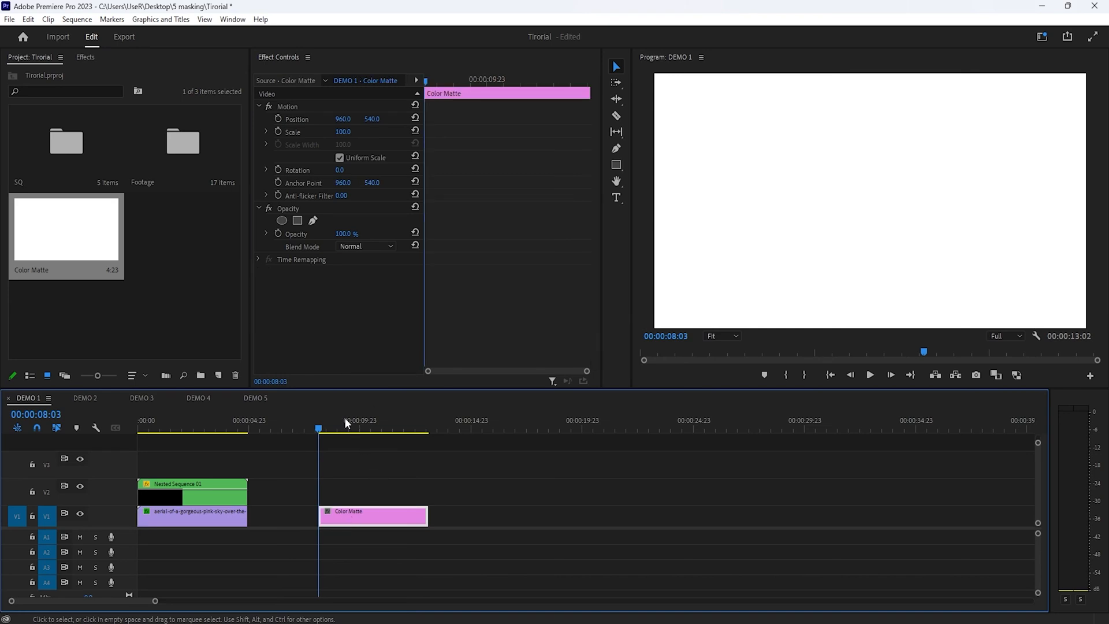
click(358, 429)
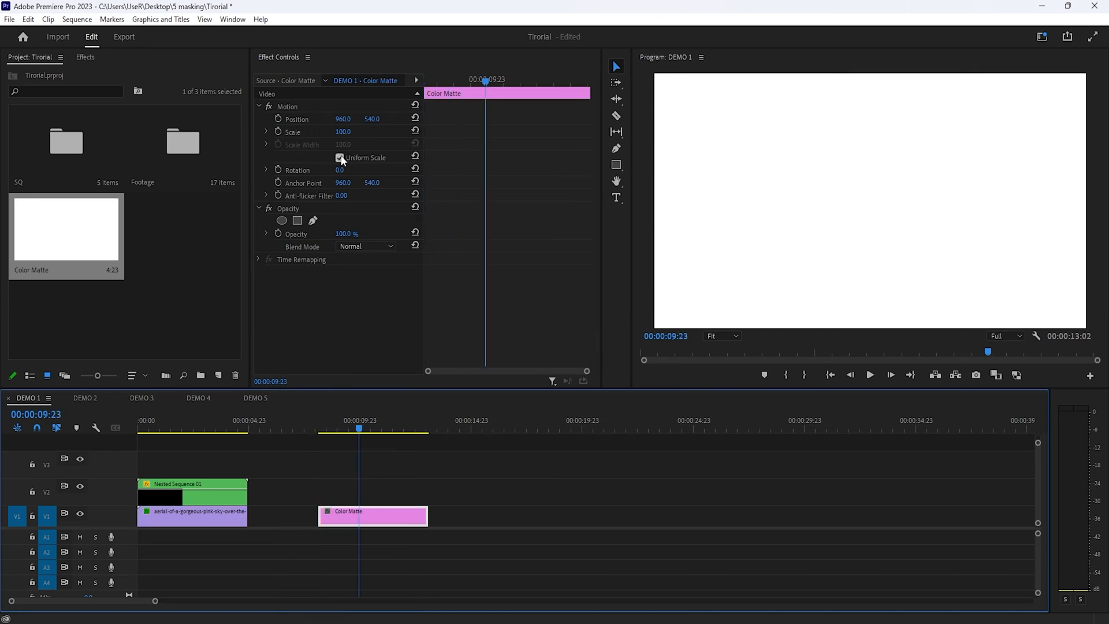
click(340, 157)
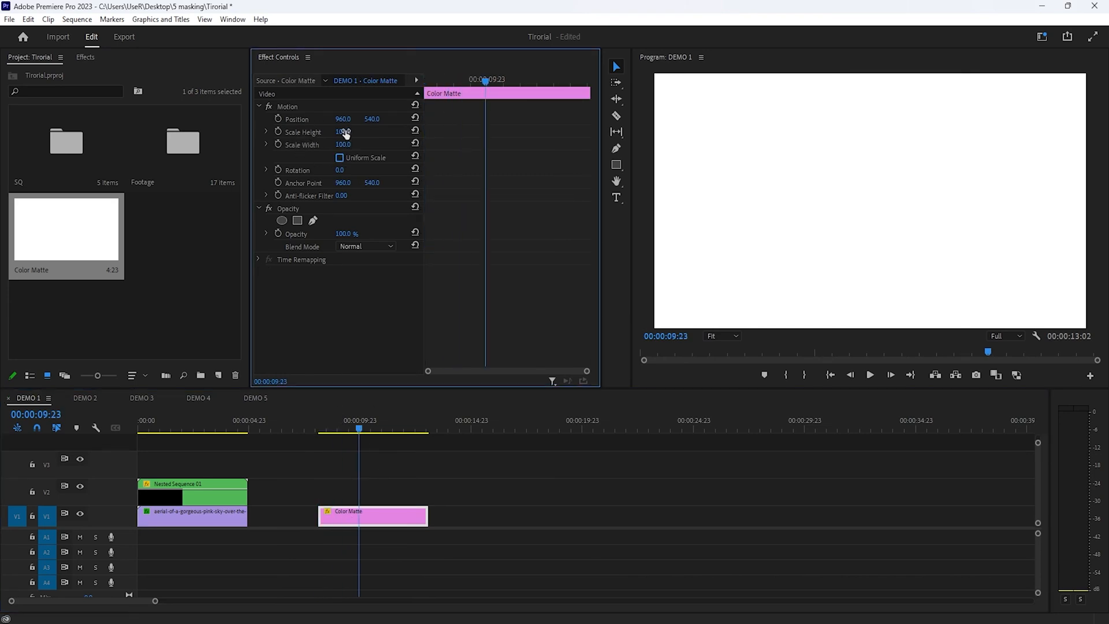
double_click(344, 132)
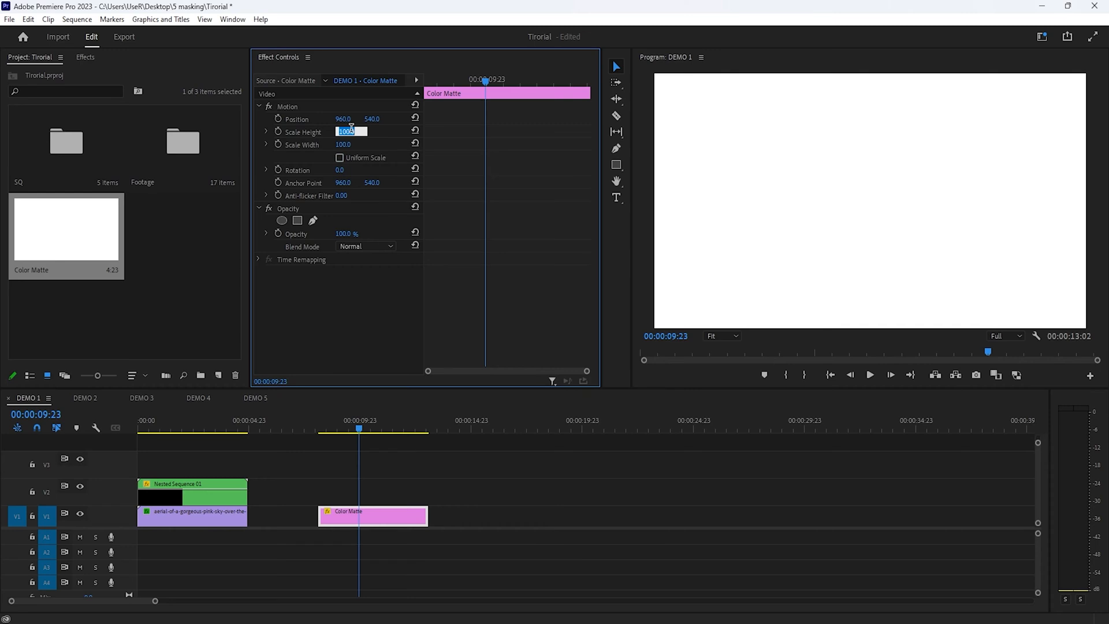
text(2.5)
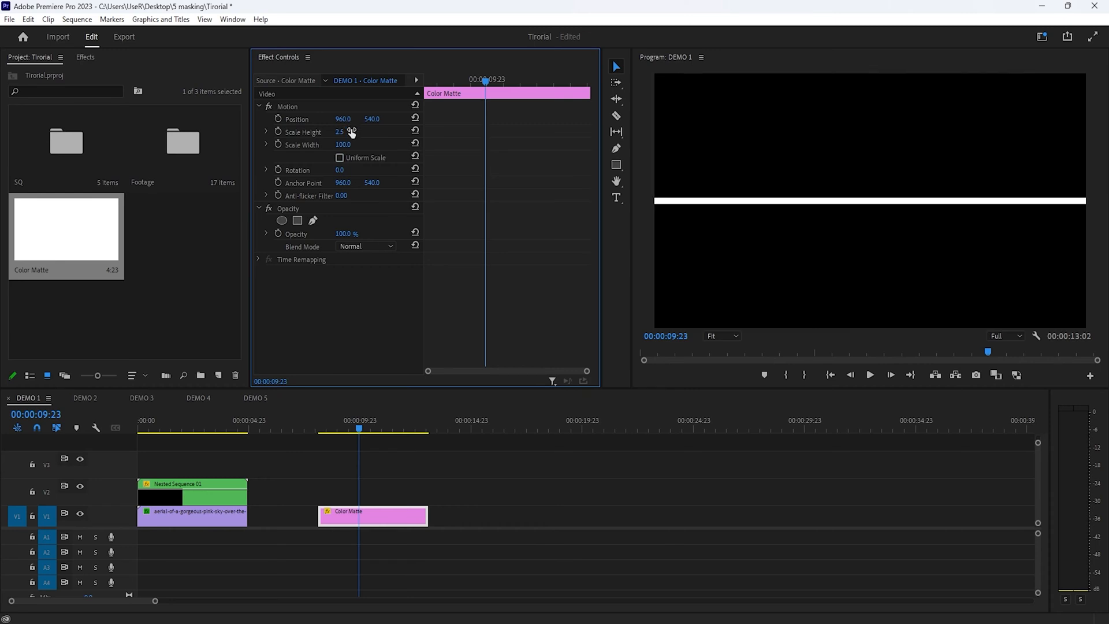
double_click(343, 144)
text(62)
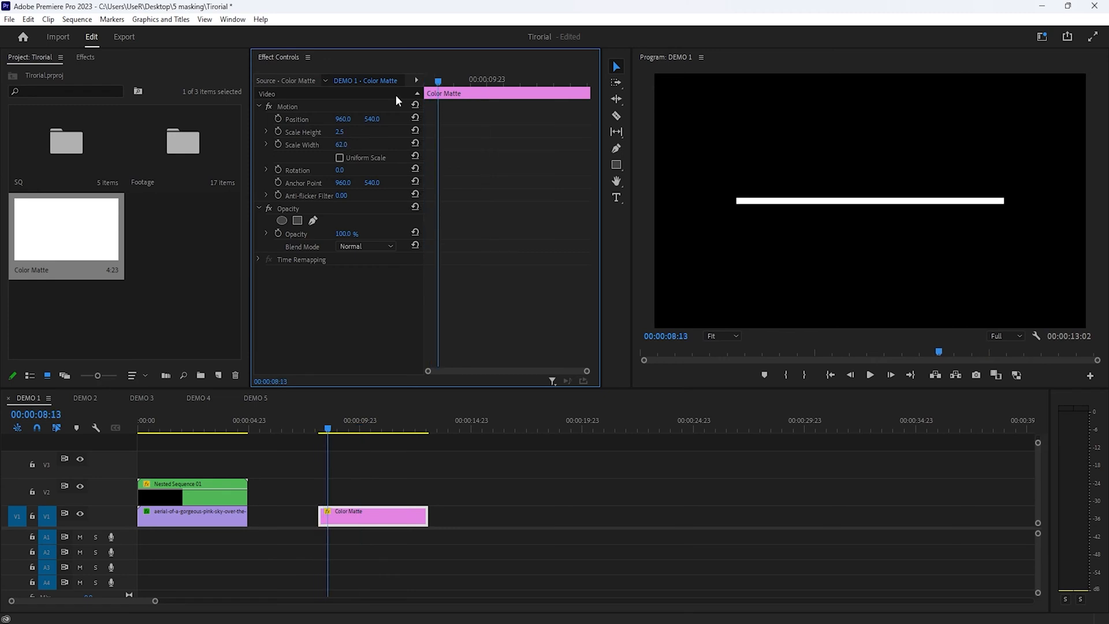
- Add a Scale Width keyframe near nine seconds and change its interpolation
click(278, 144)
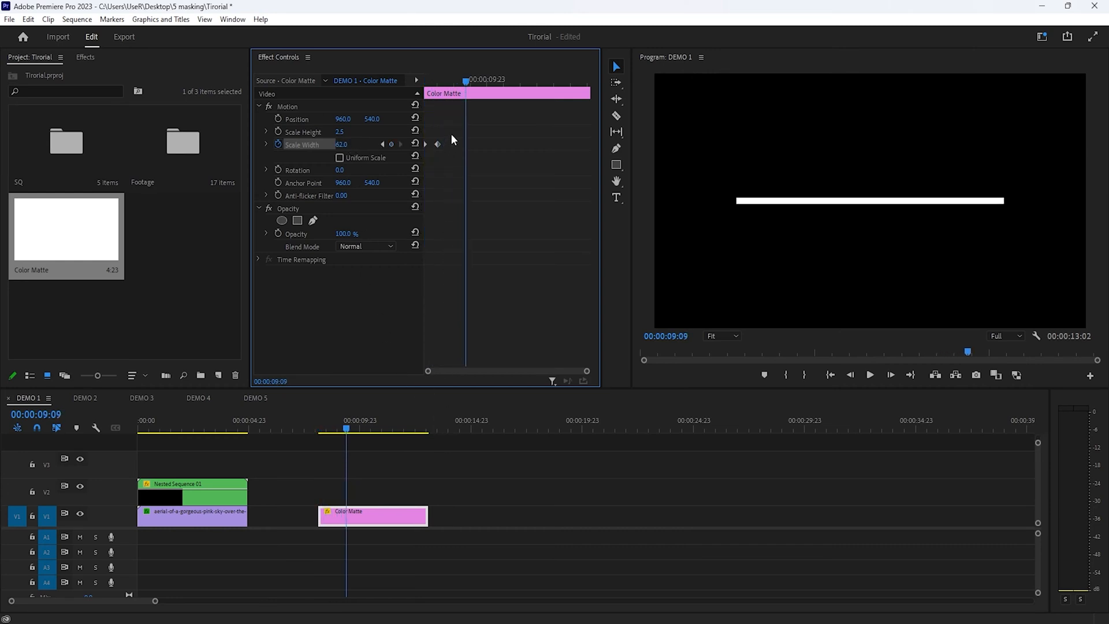
right_click(427, 145)
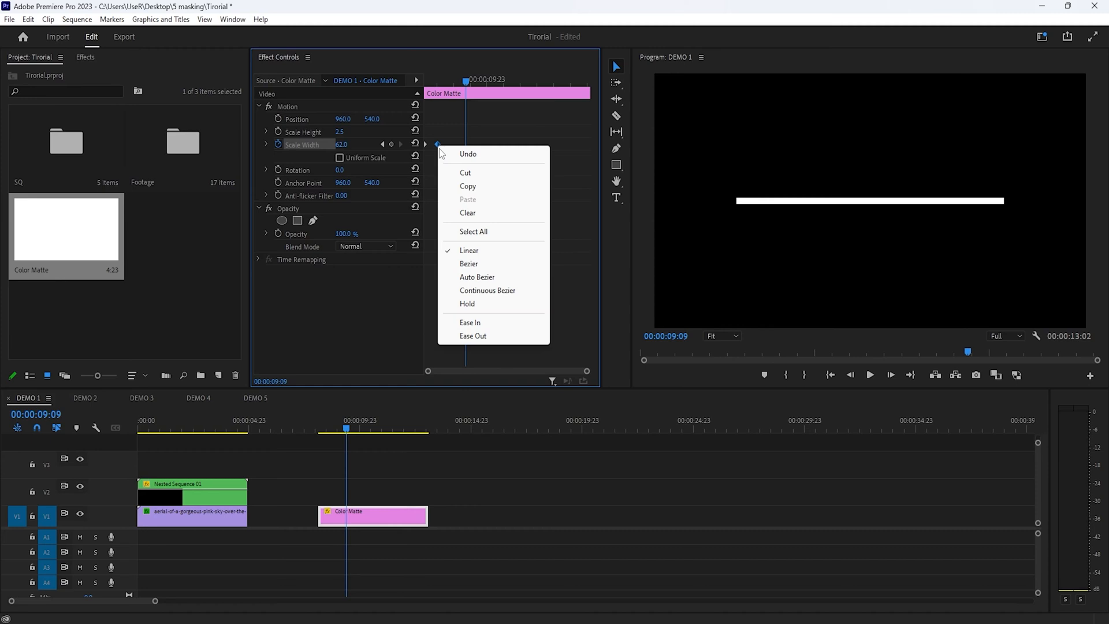
click(367, 452)
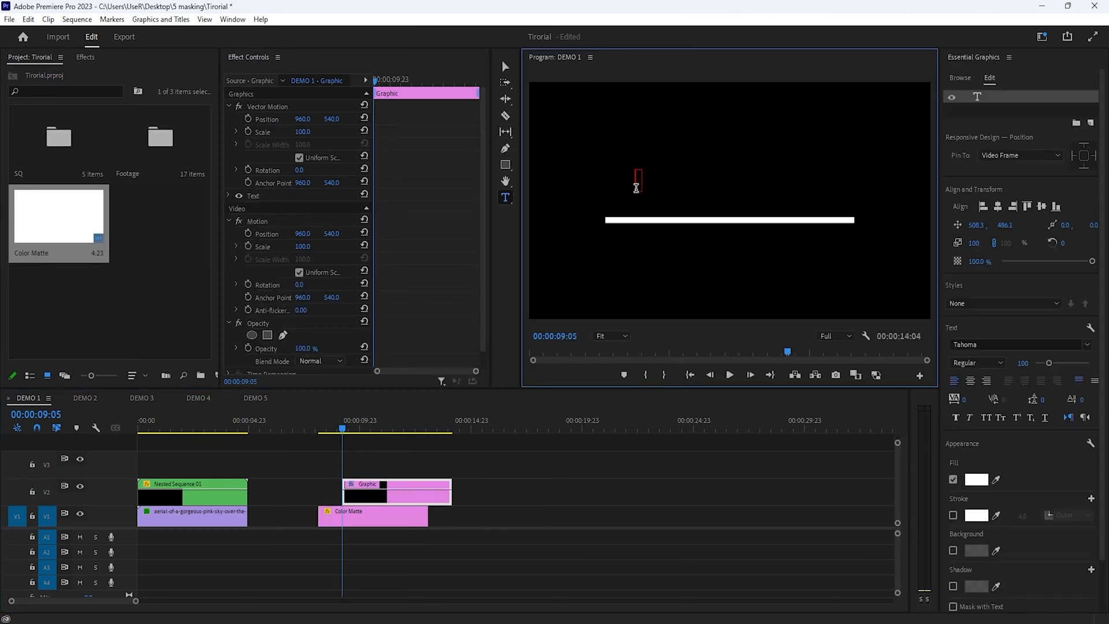
- Write the title text DHAKA CITY in the new Graphic clip above the line
text(D)
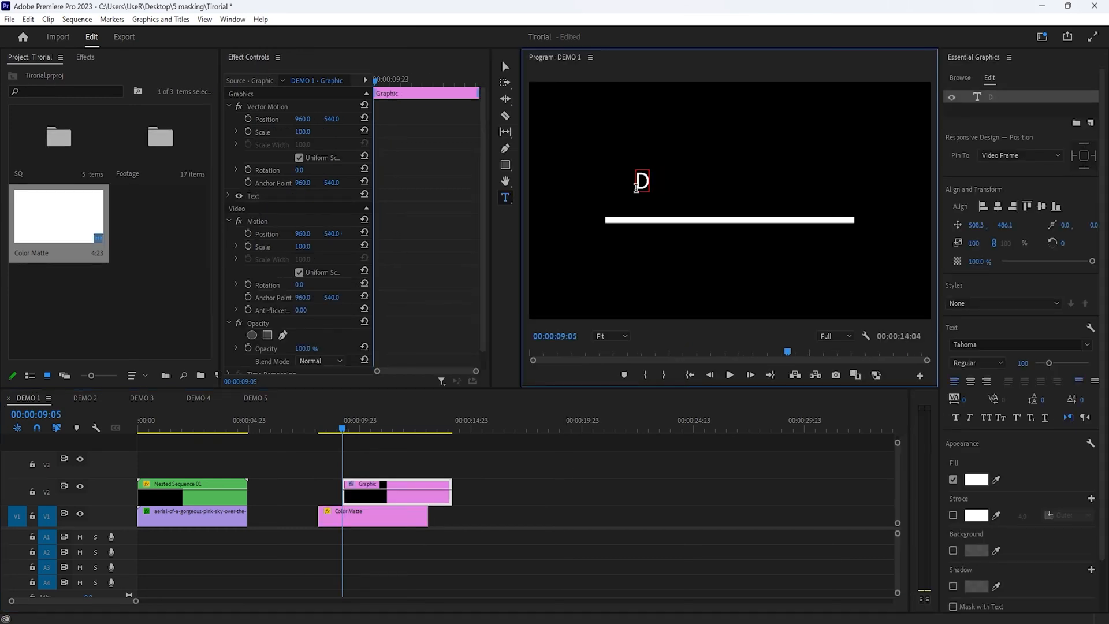
text(HAKA CITY)
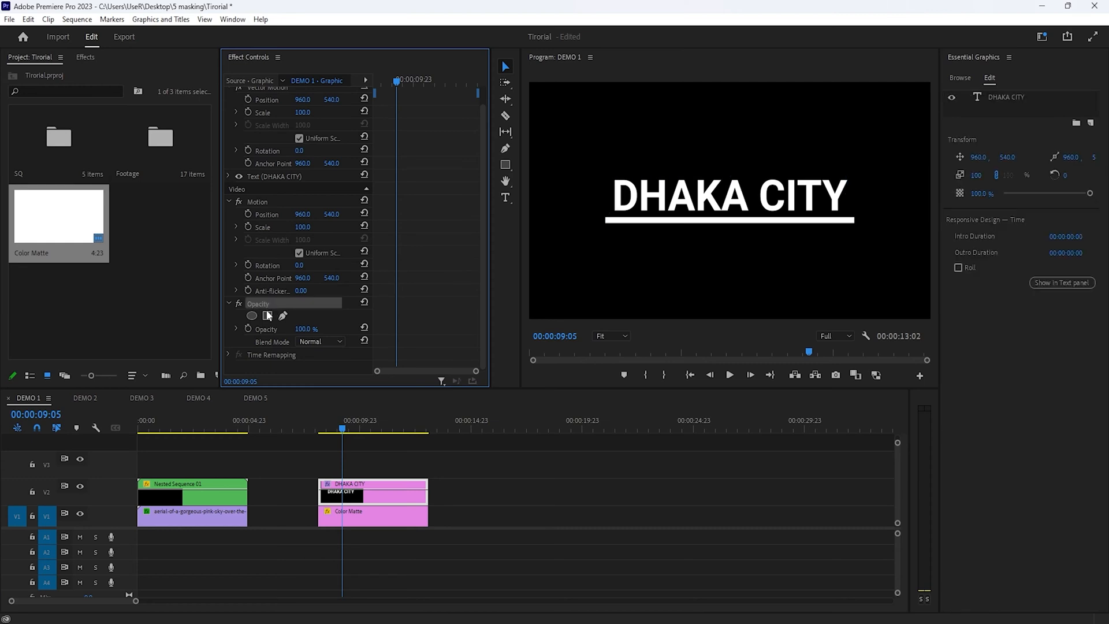
- Add an inverted rectangular opacity mask below the line with Feather 20
click(267, 315)
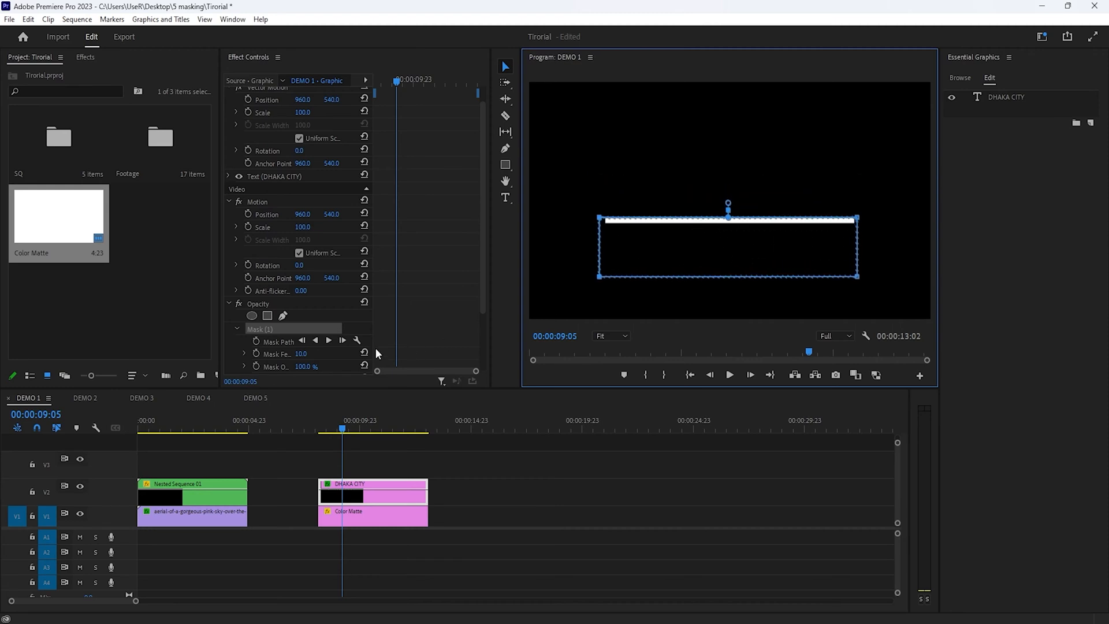
scroll(down, 3)
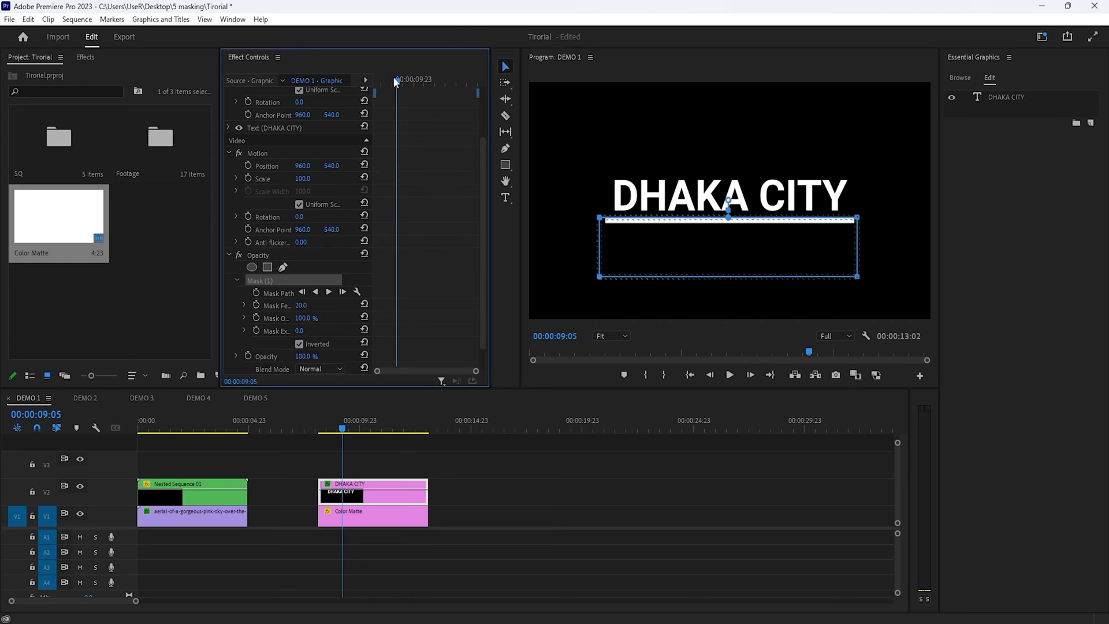
- Keyframe the title's Vector Motion position, lowering Y to 558 at about eight seconds
click(322, 430)
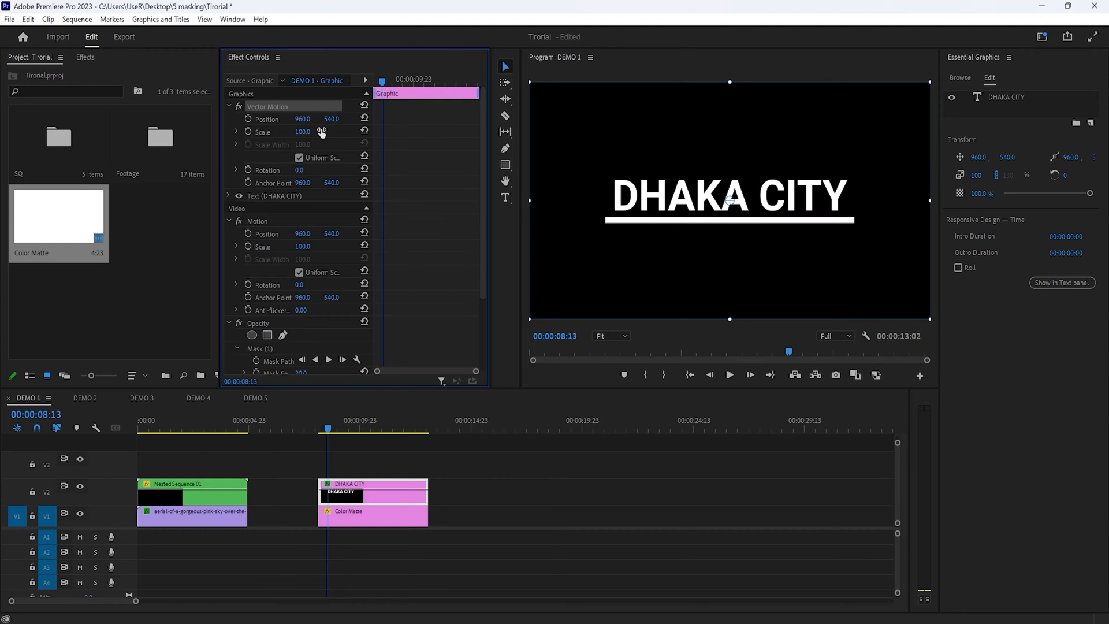
click(248, 119)
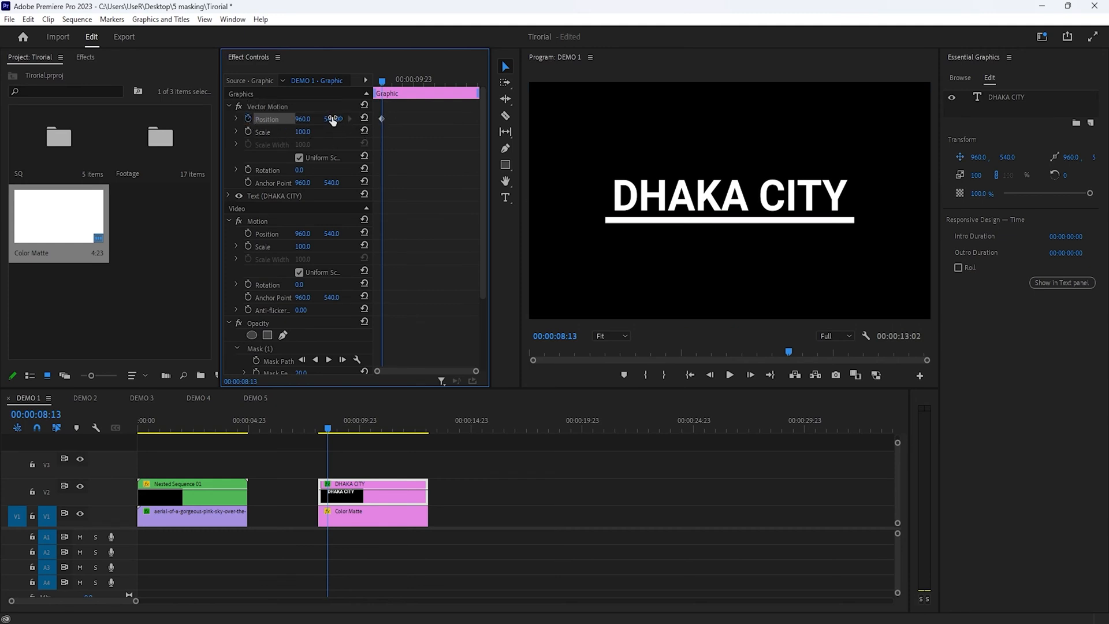
drag(332, 118, 333, 130)
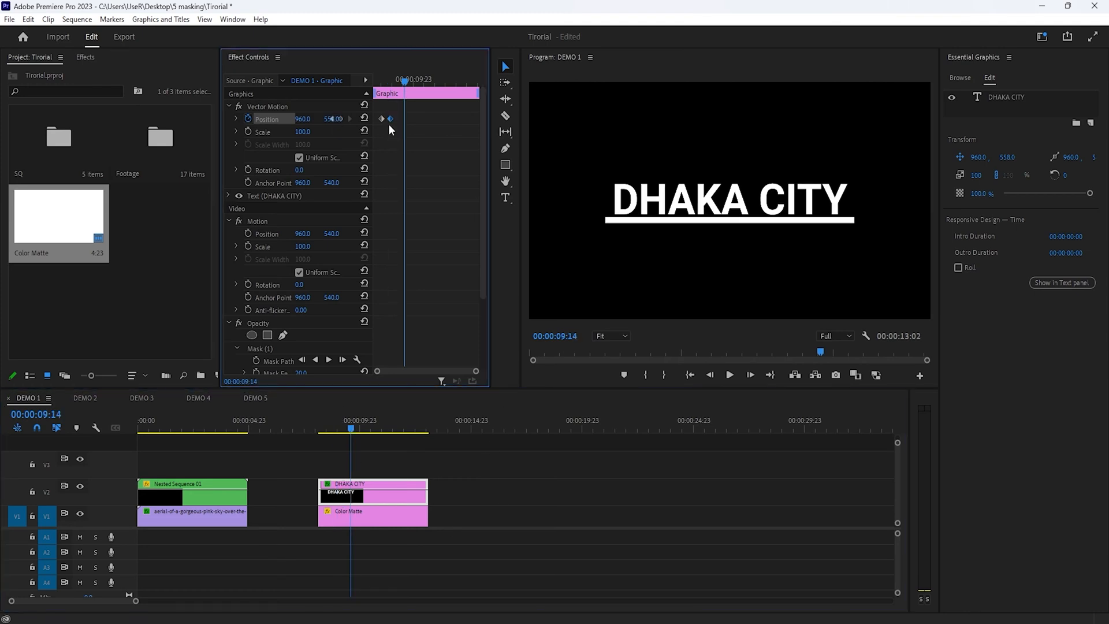
right_click(389, 118)
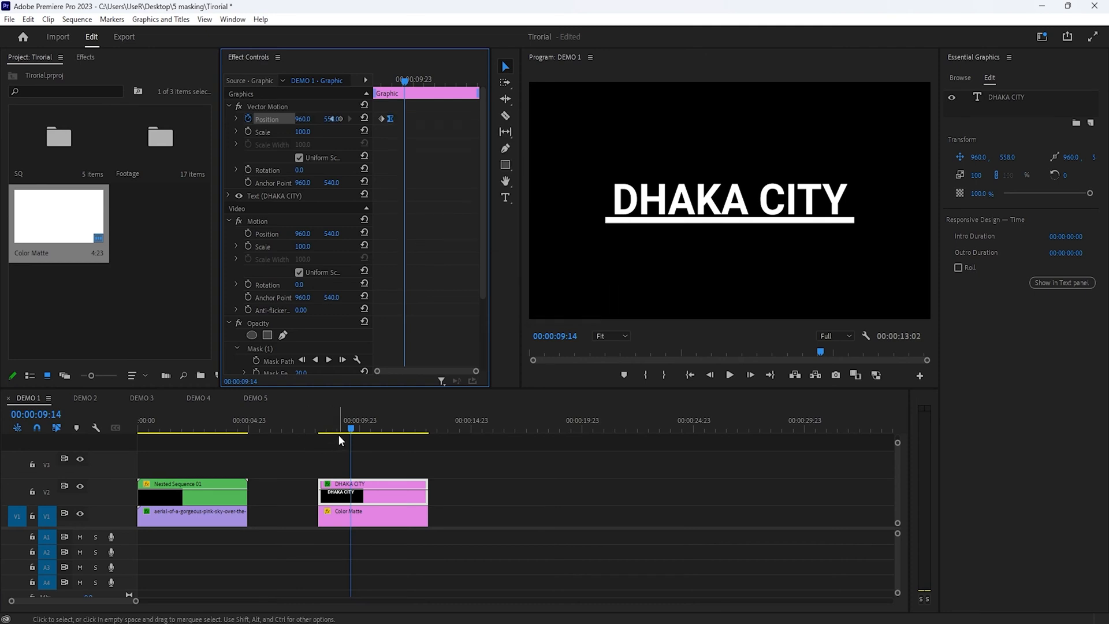
- Compare matte and title keyframes and scrub the playhead to preview the title rising above the line
click(373, 510)
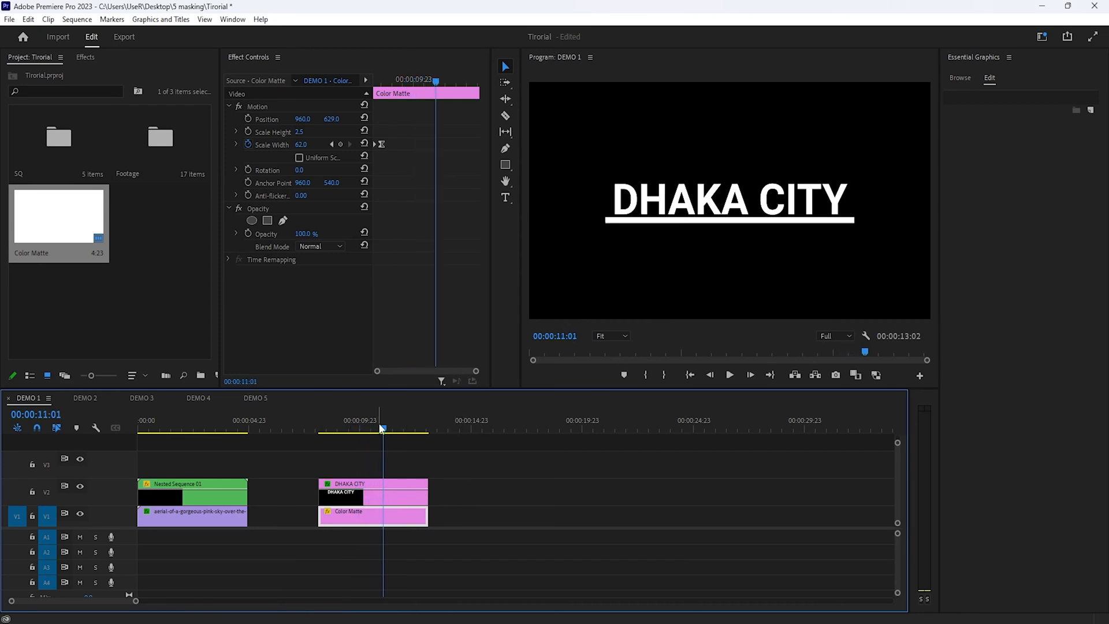
click(373, 494)
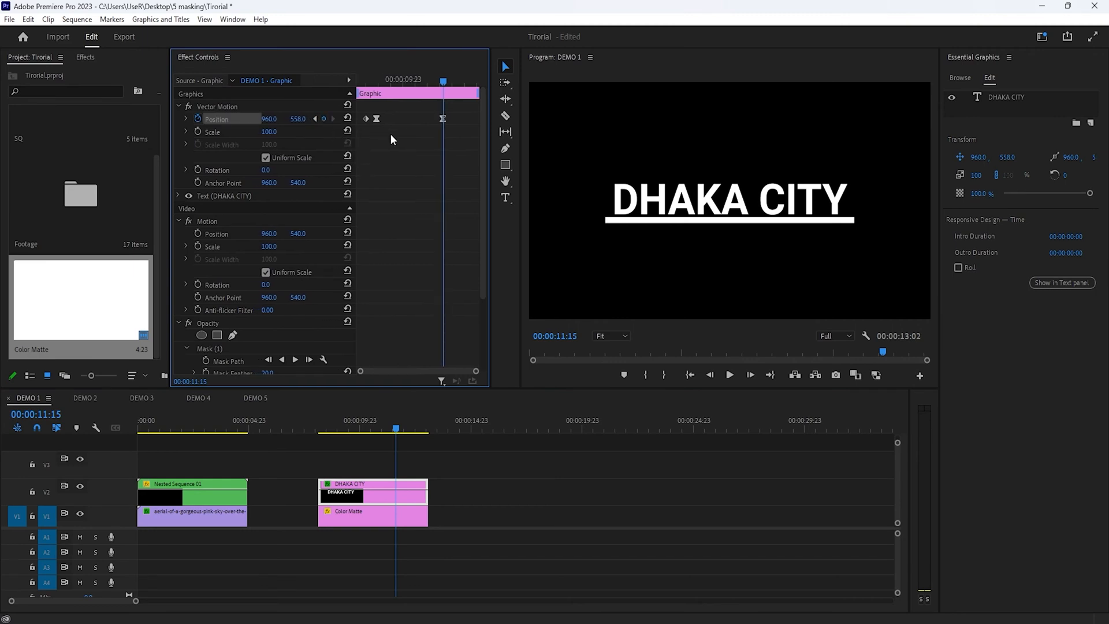
click(406, 428)
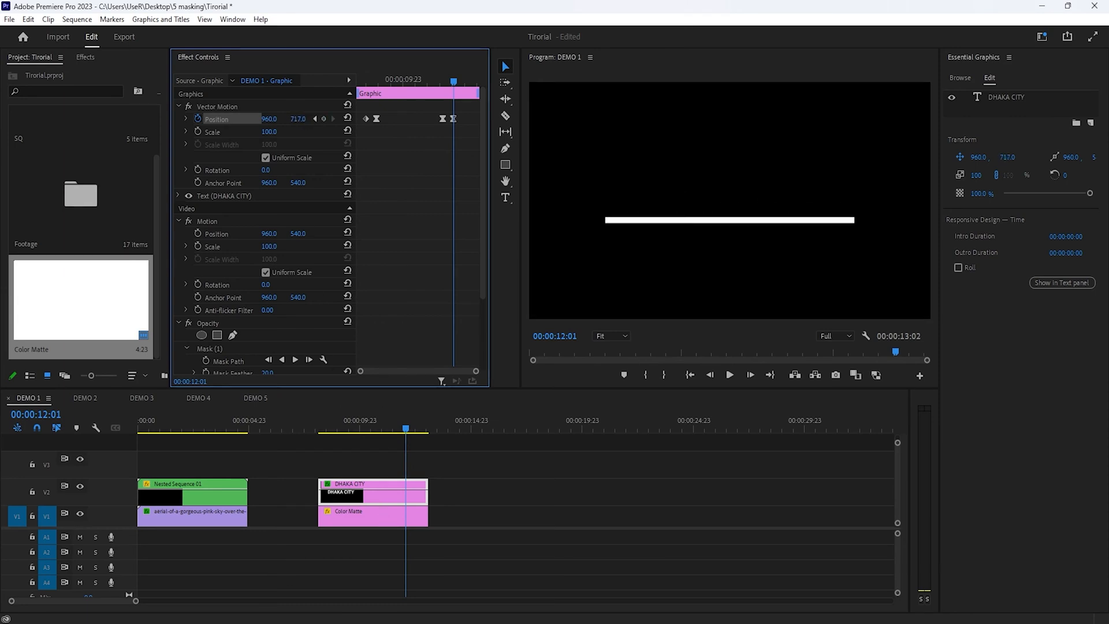
click(373, 512)
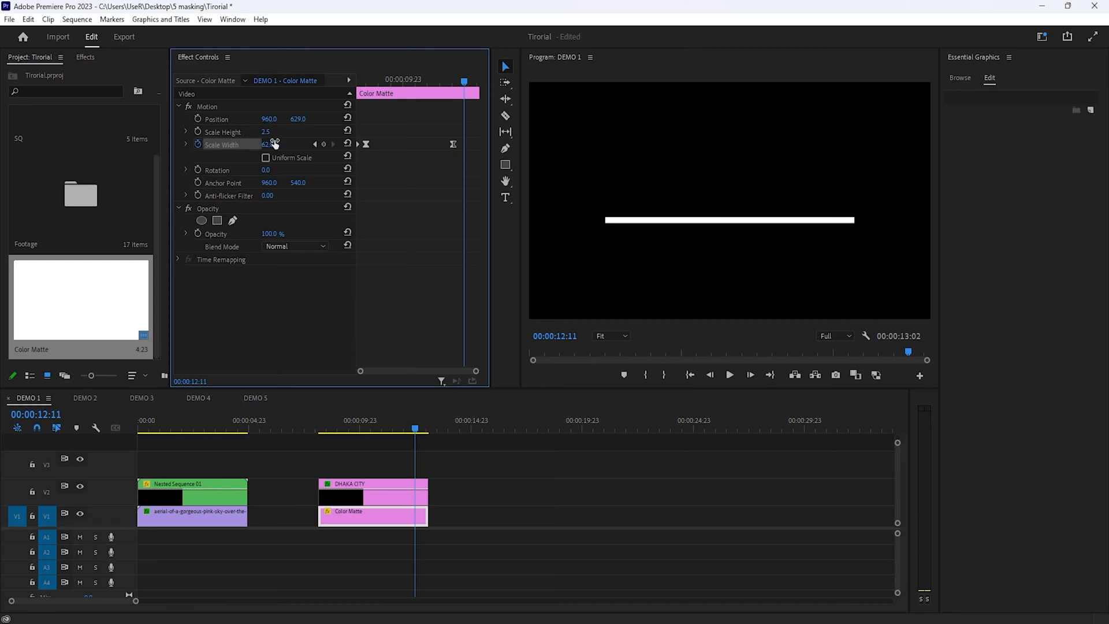
click(367, 483)
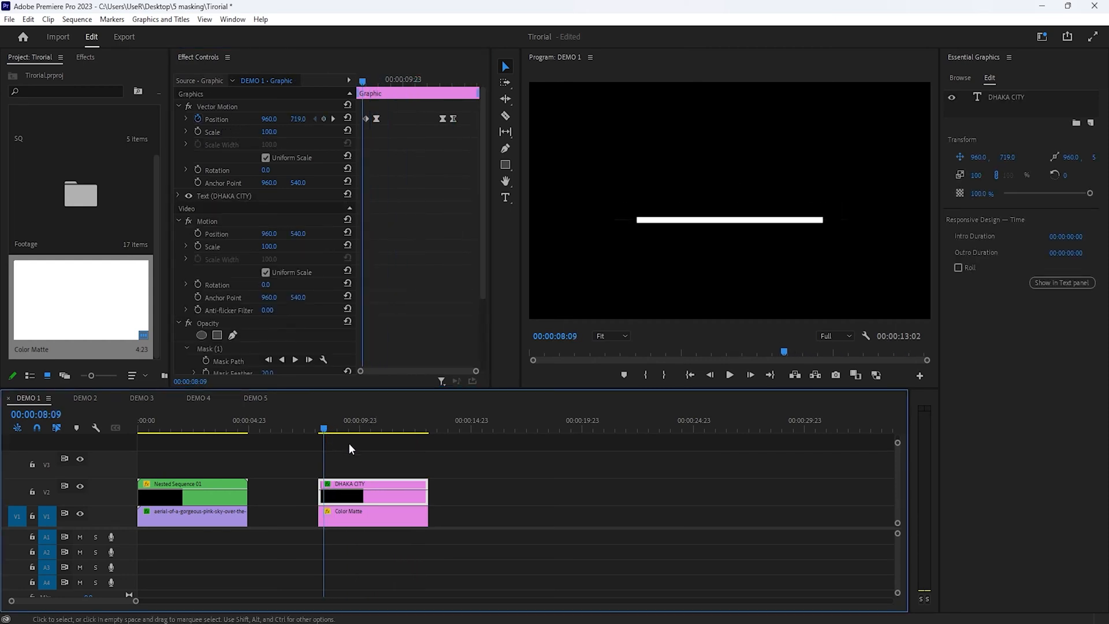
click(729, 374)
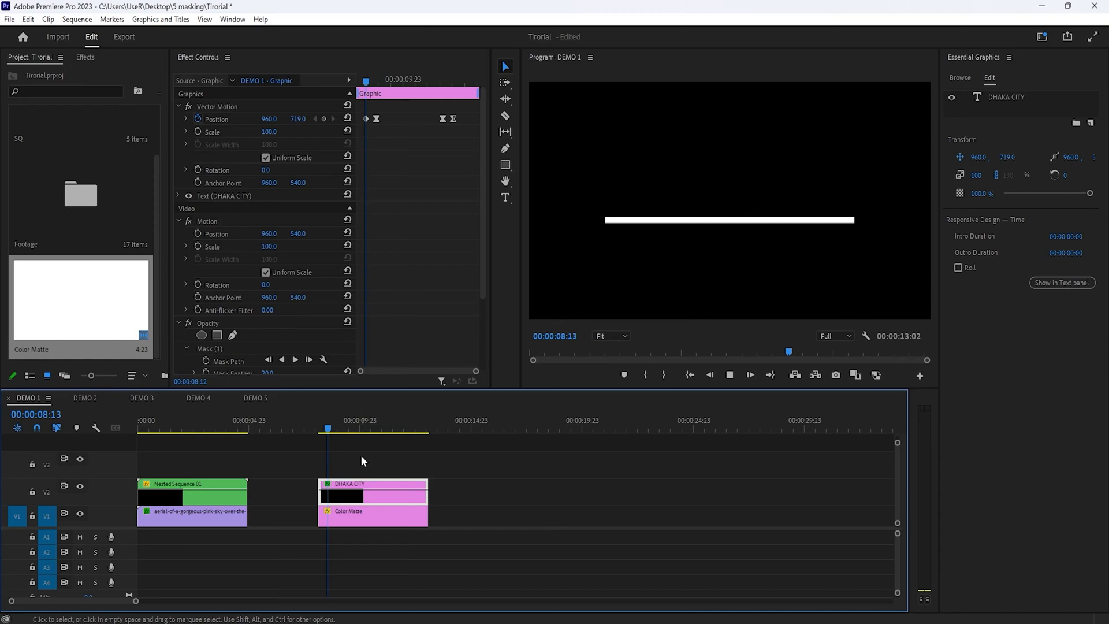
click(371, 421)
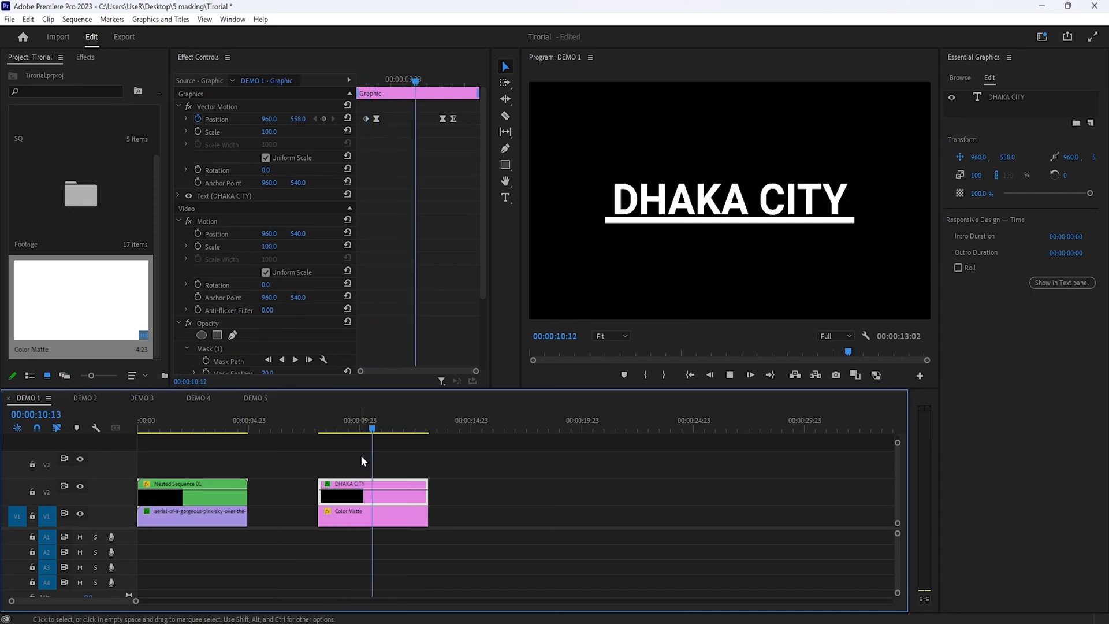
- In DEMO 2, add the 'Hm Ifat Islam Directed by' title over the second sunset lake clip
click(85, 398)
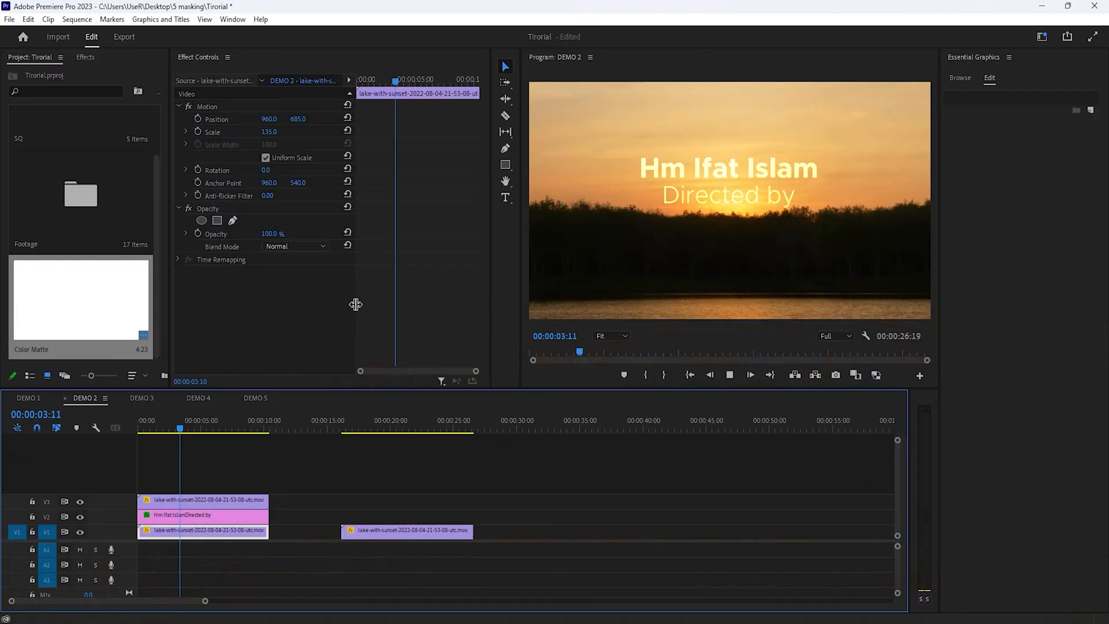
click(364, 427)
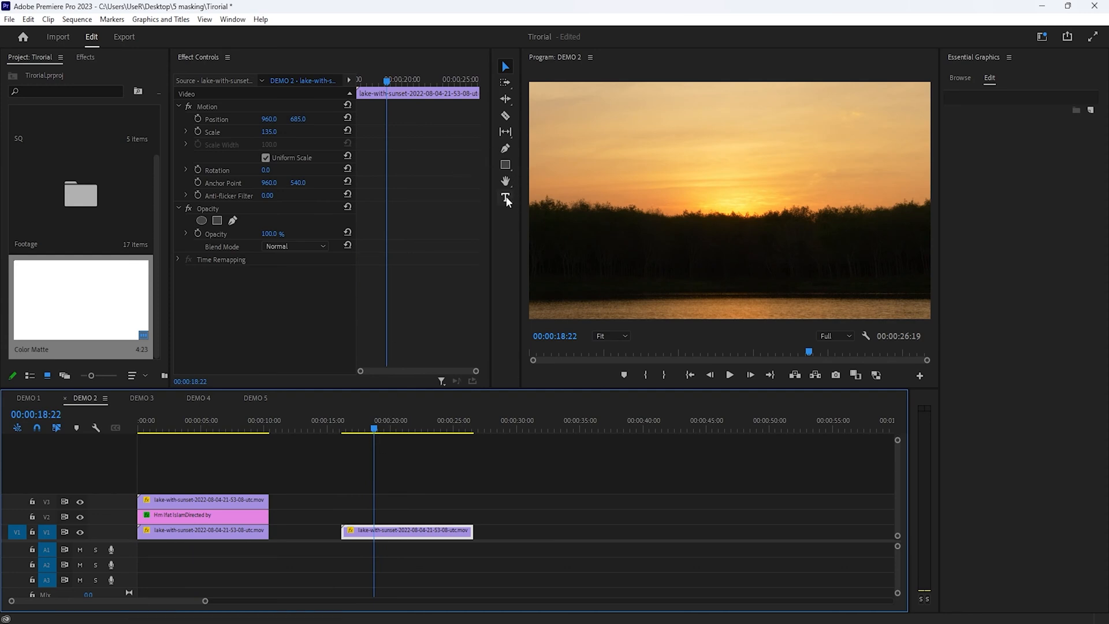
click(505, 197)
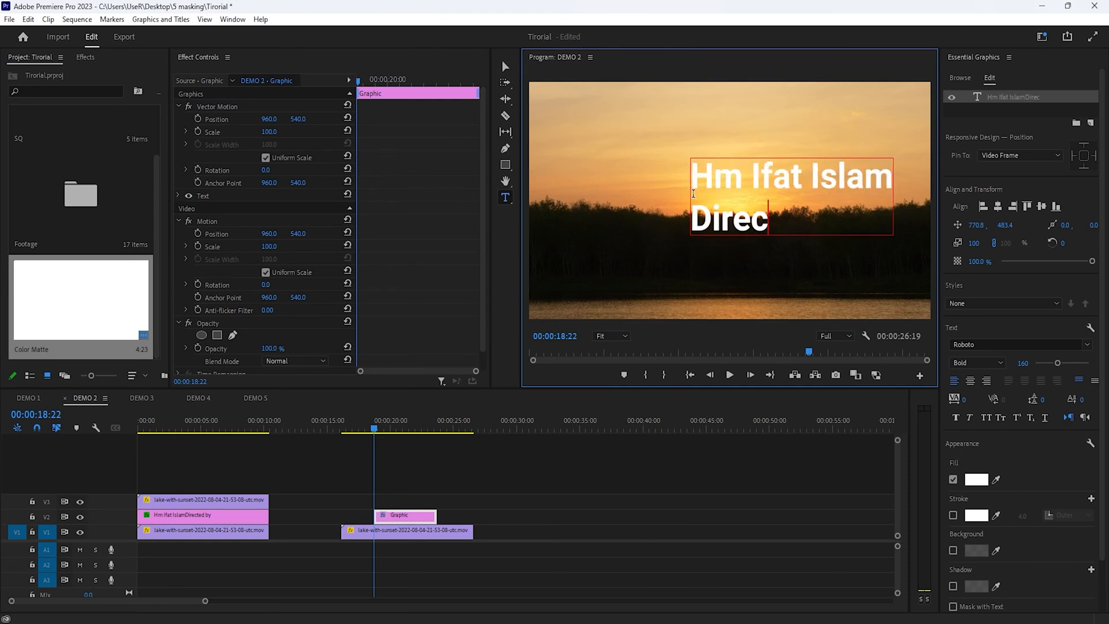
click(971, 380)
text(ted by)
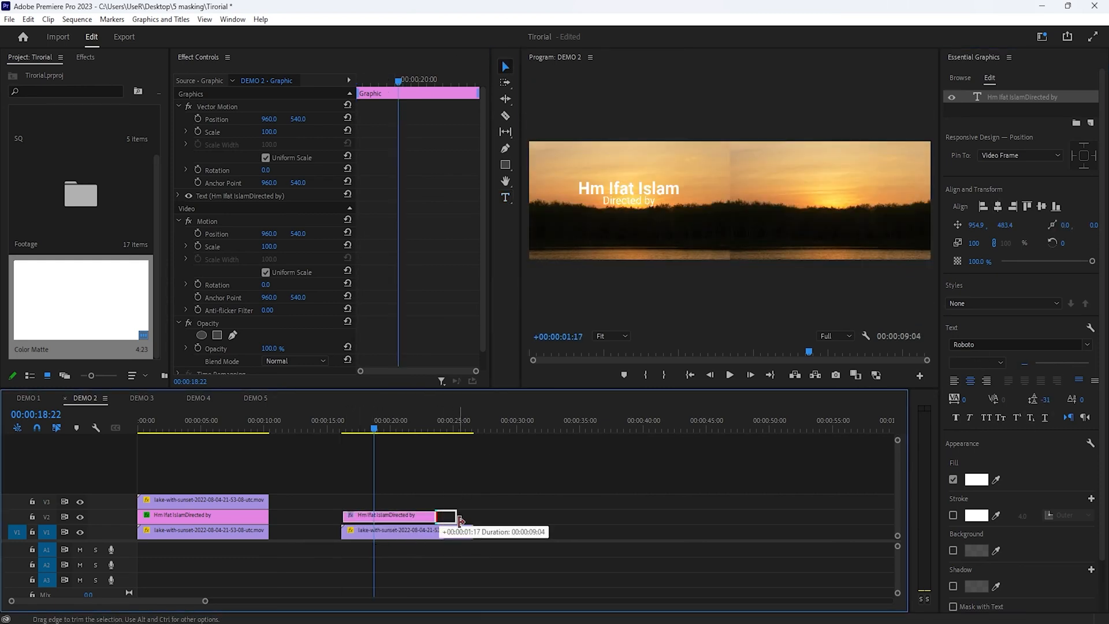
- Duplicate the lake clip onto V3 above the title and give it a Pen-tool opacity Mask (1)
click(404, 531)
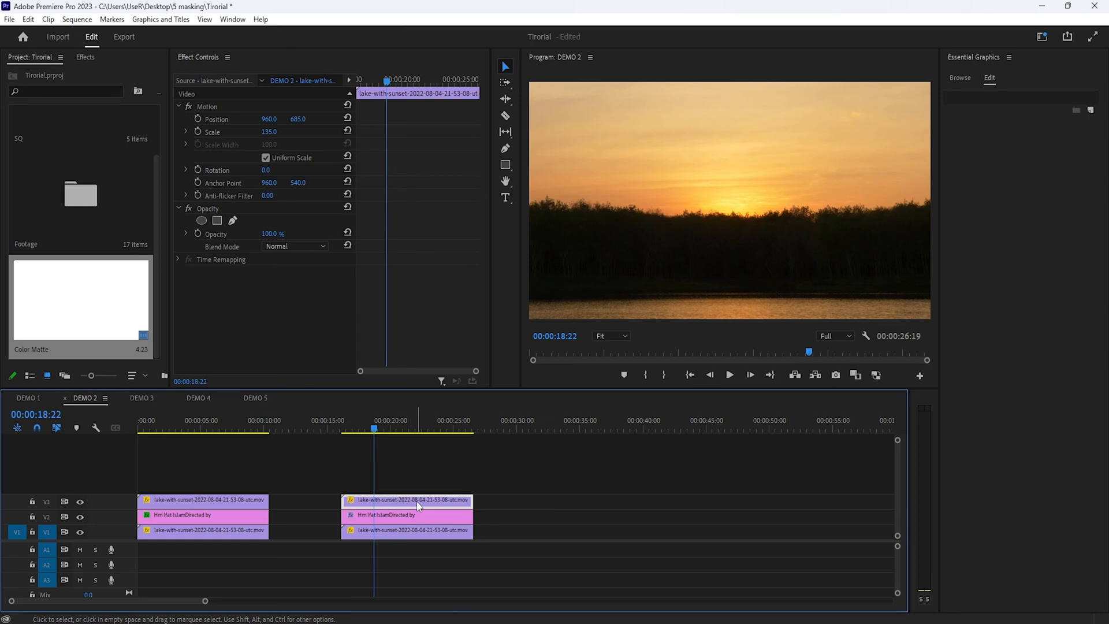
click(207, 208)
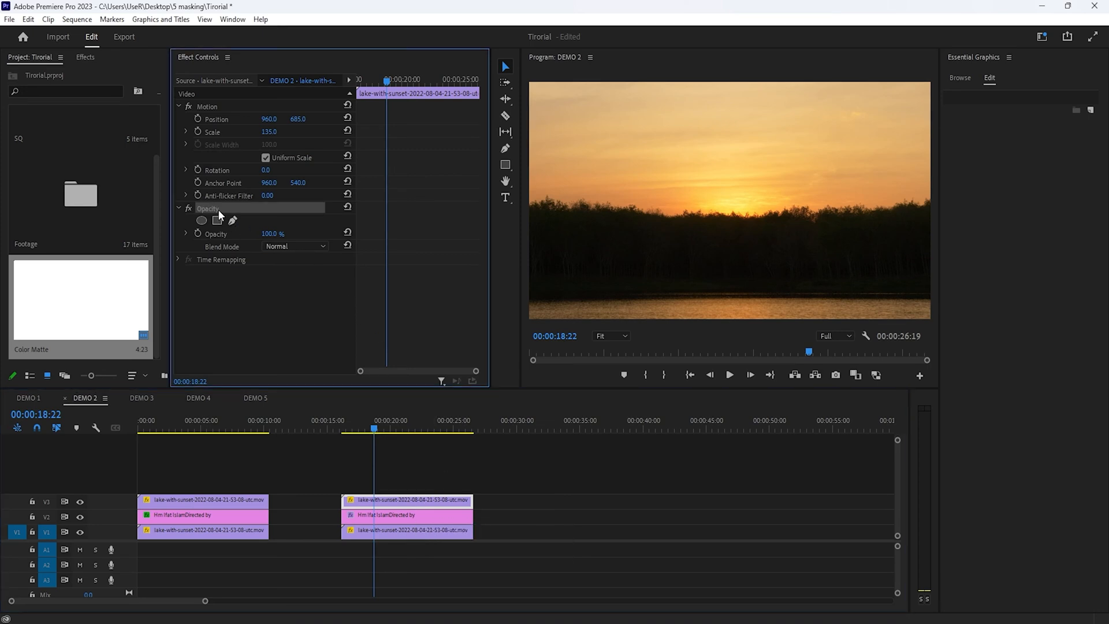
click(201, 219)
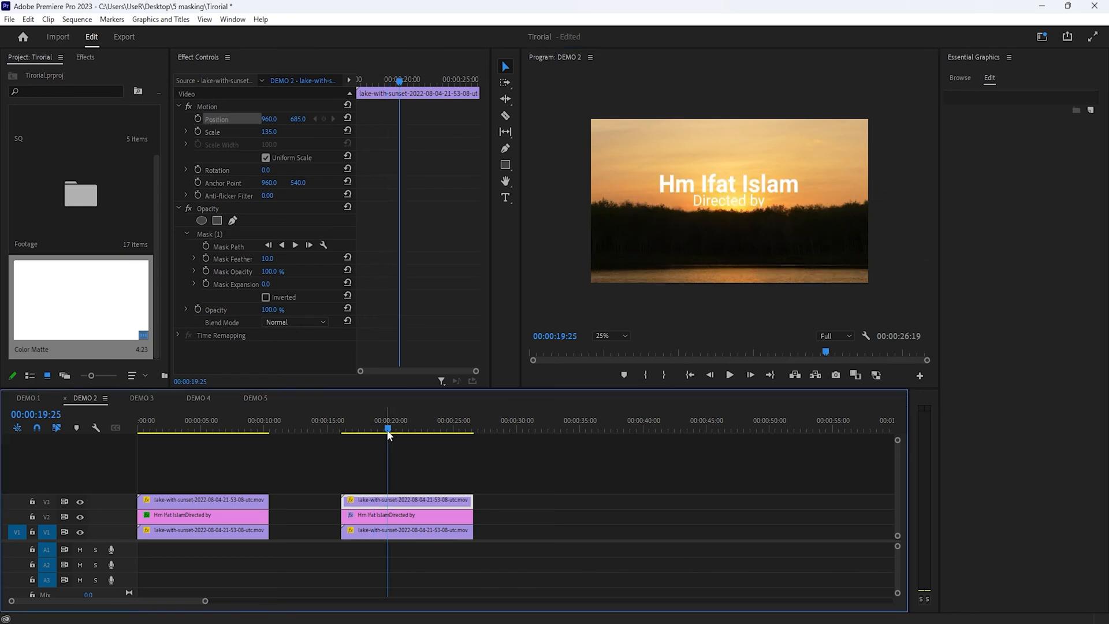
- Set the title's blend mode to Overlay and scrub to check its rise, then move to DEMO 3
click(406, 514)
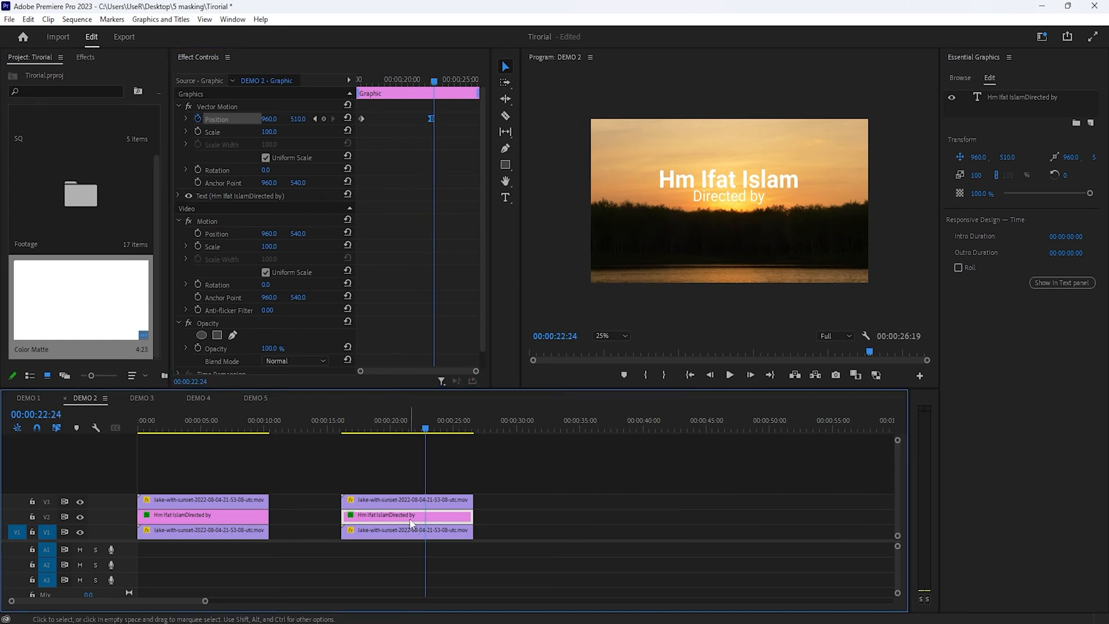
click(295, 360)
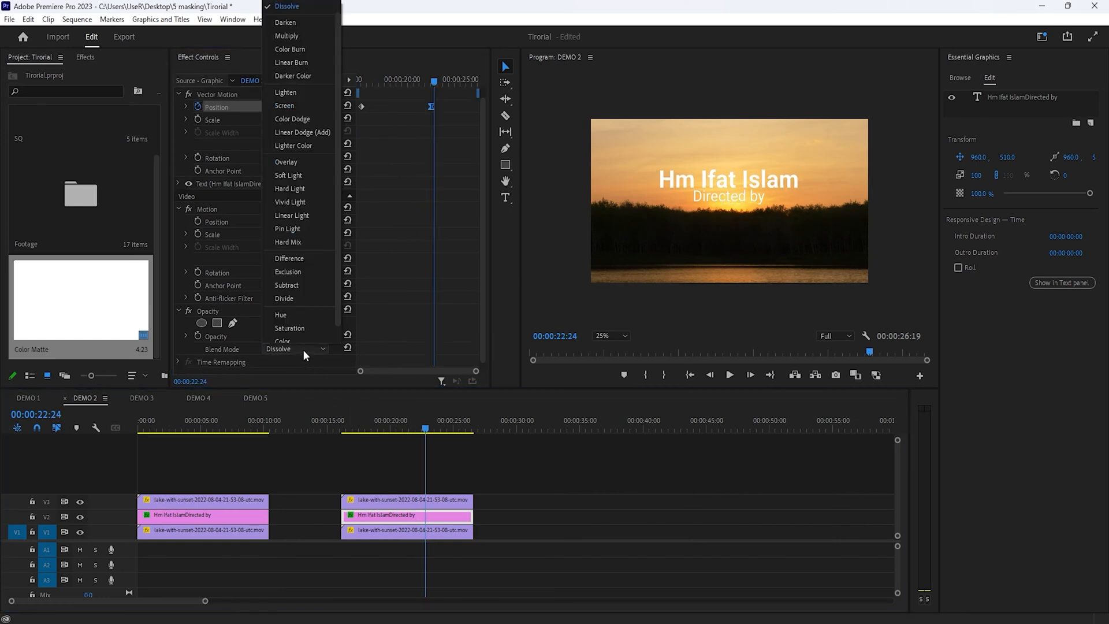
mouse_move(285, 161)
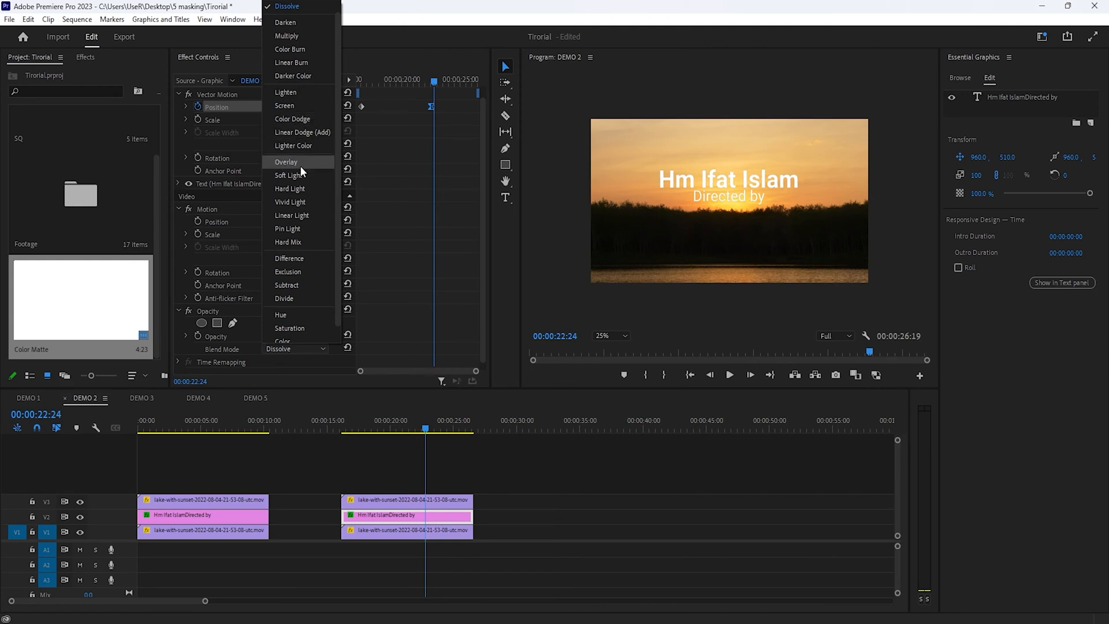
click(285, 162)
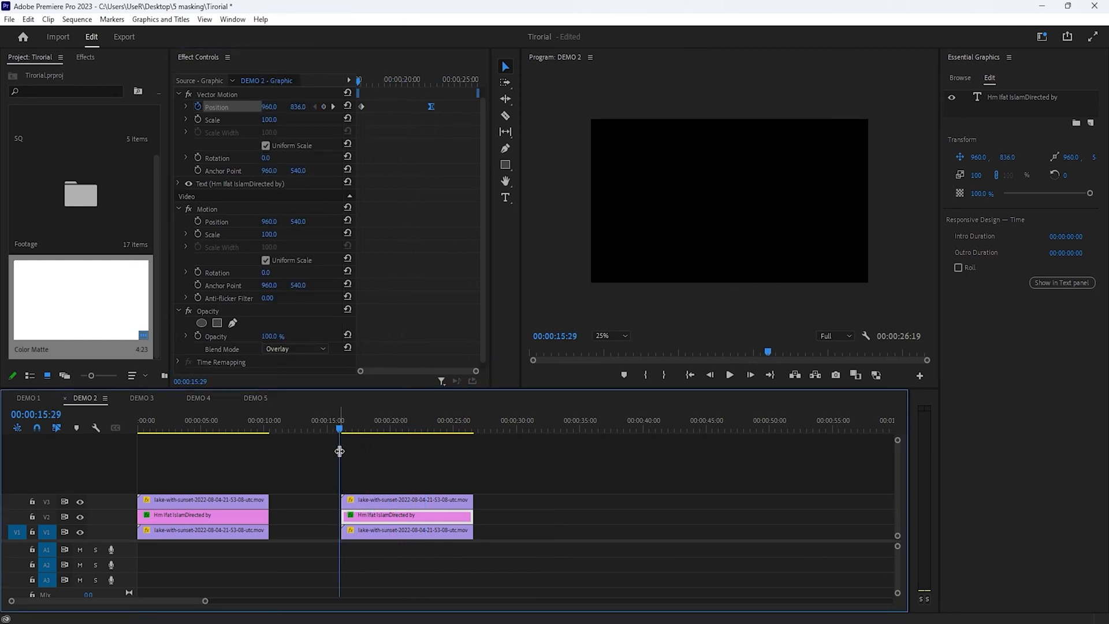
click(417, 427)
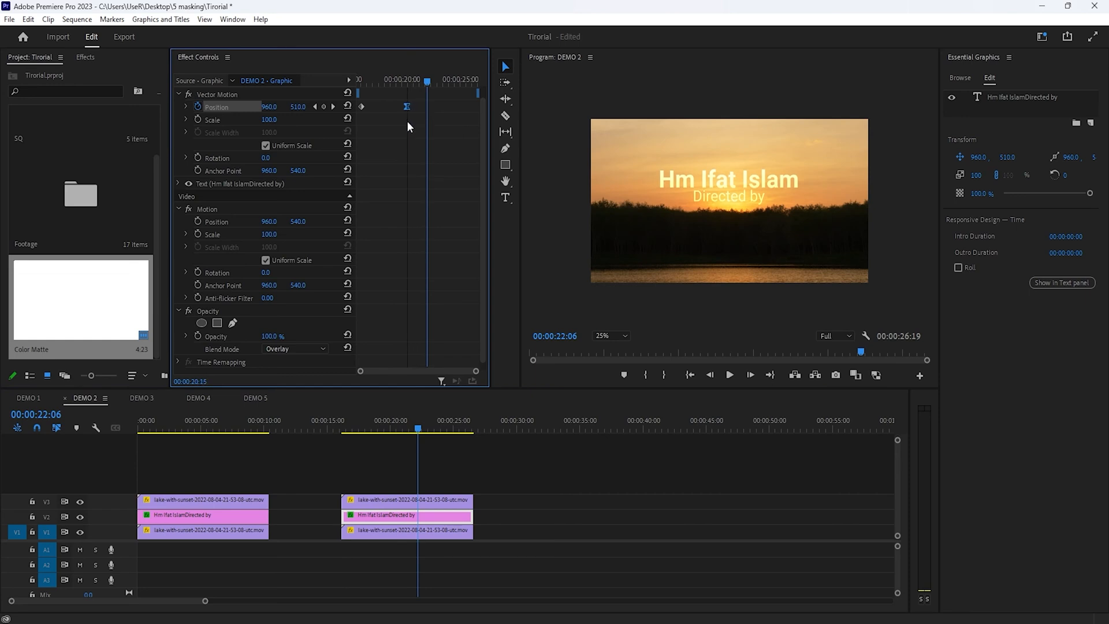
click(405, 90)
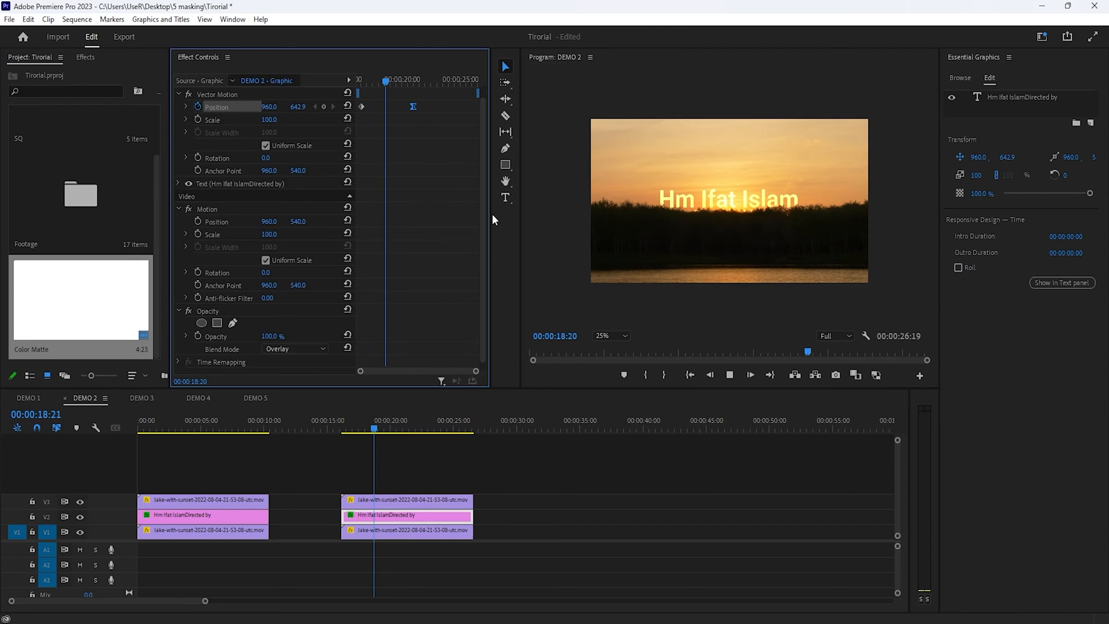
click(141, 398)
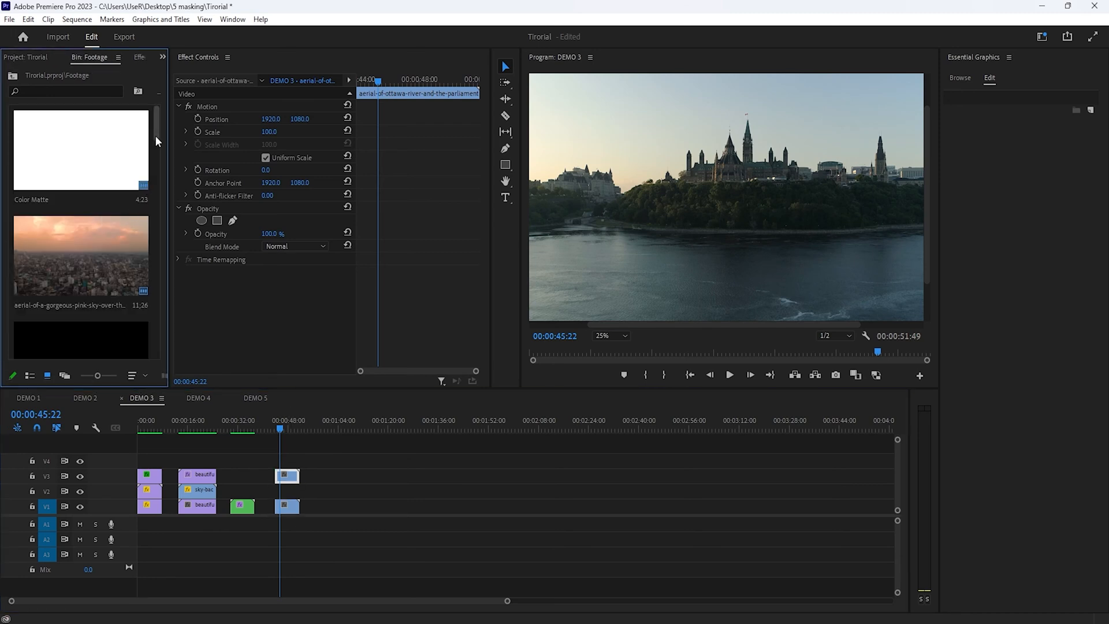
- Place the stormy sky clip under the aerial footage and apply Color Key, sampling the sky colour
scroll(down, 3)
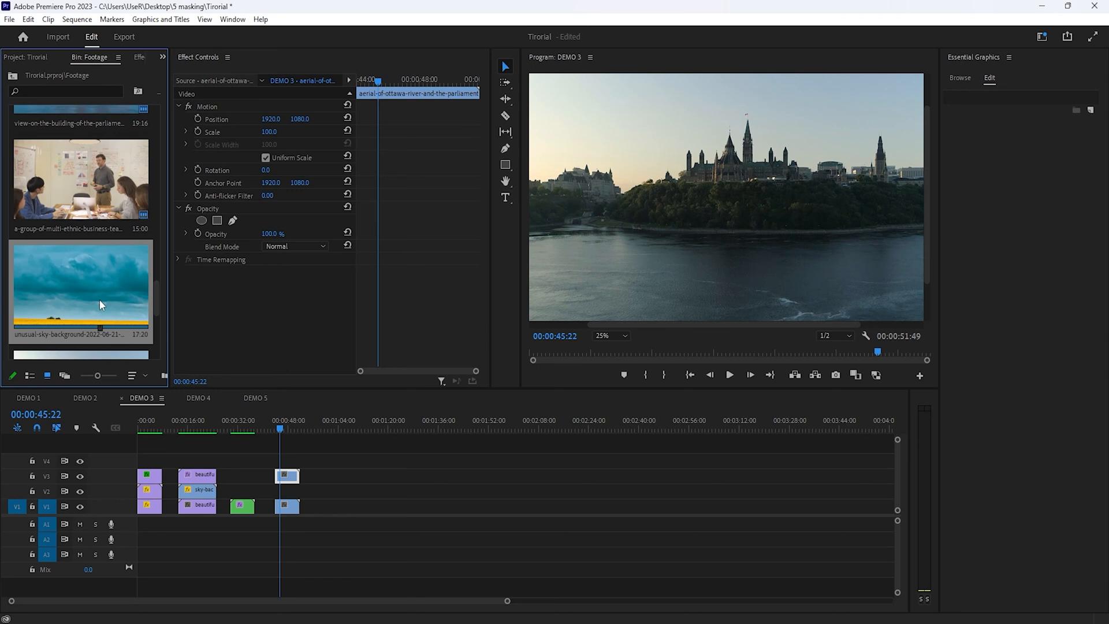
click(287, 474)
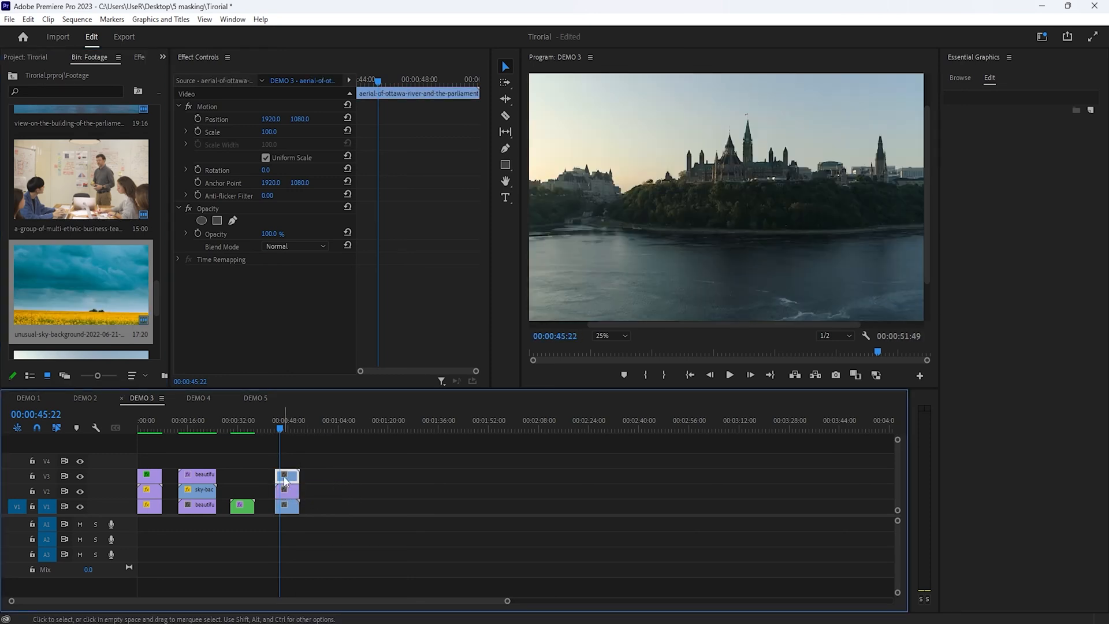
mouse_move(134, 61)
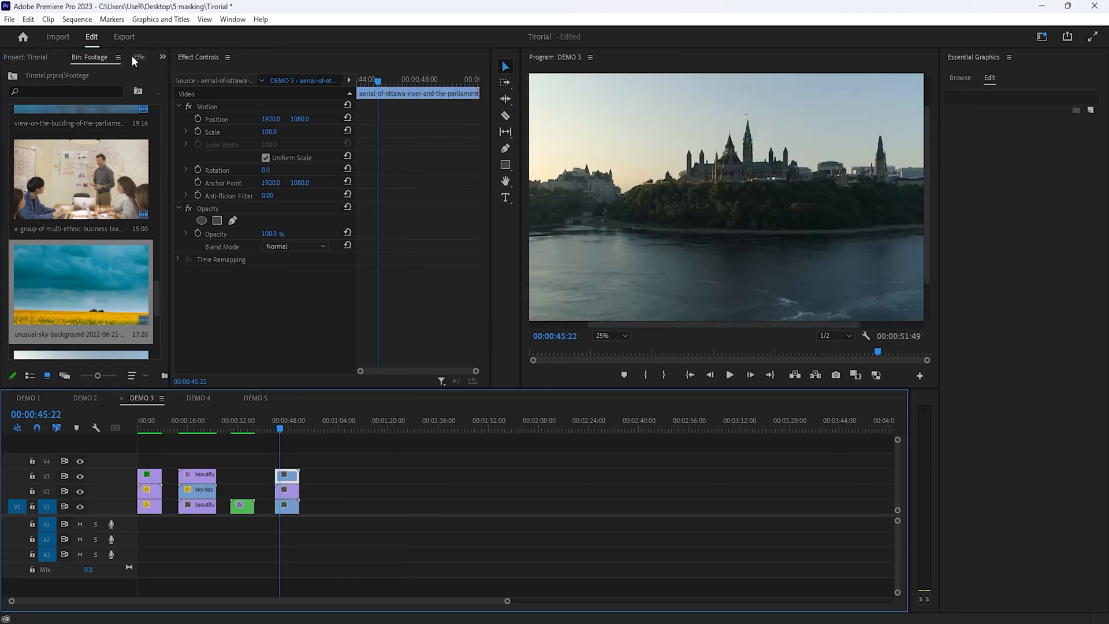
click(139, 58)
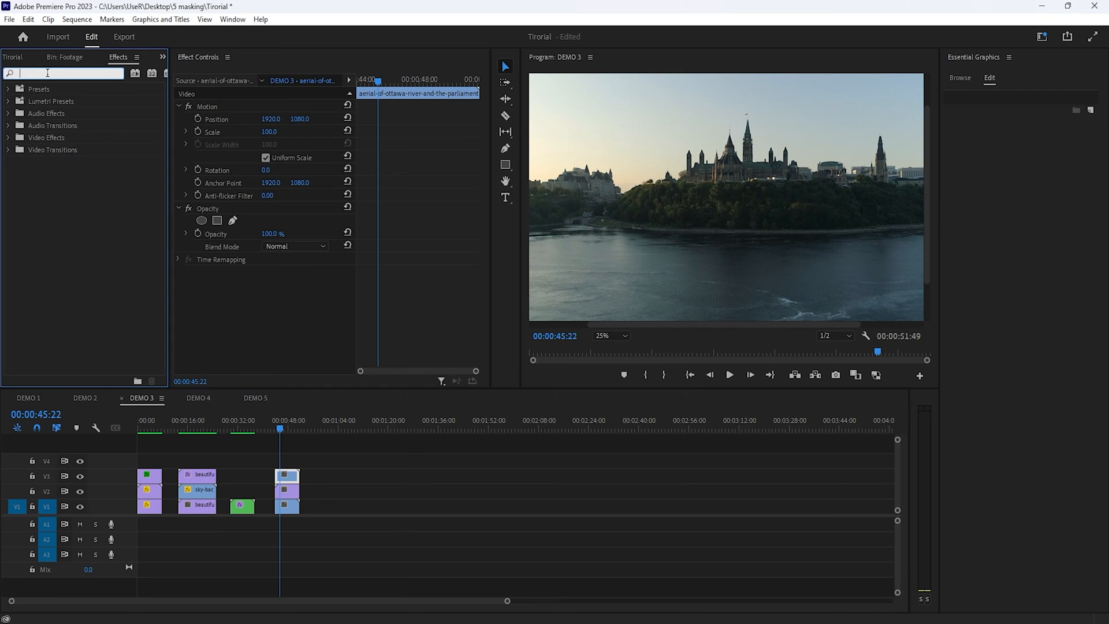
text(color key)
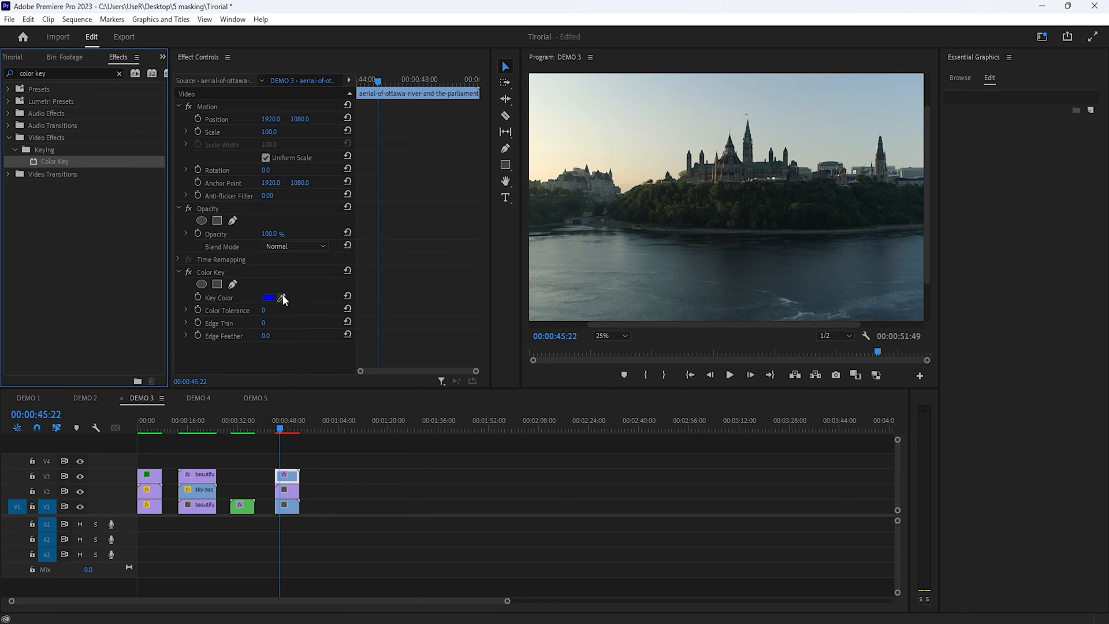
click(282, 297)
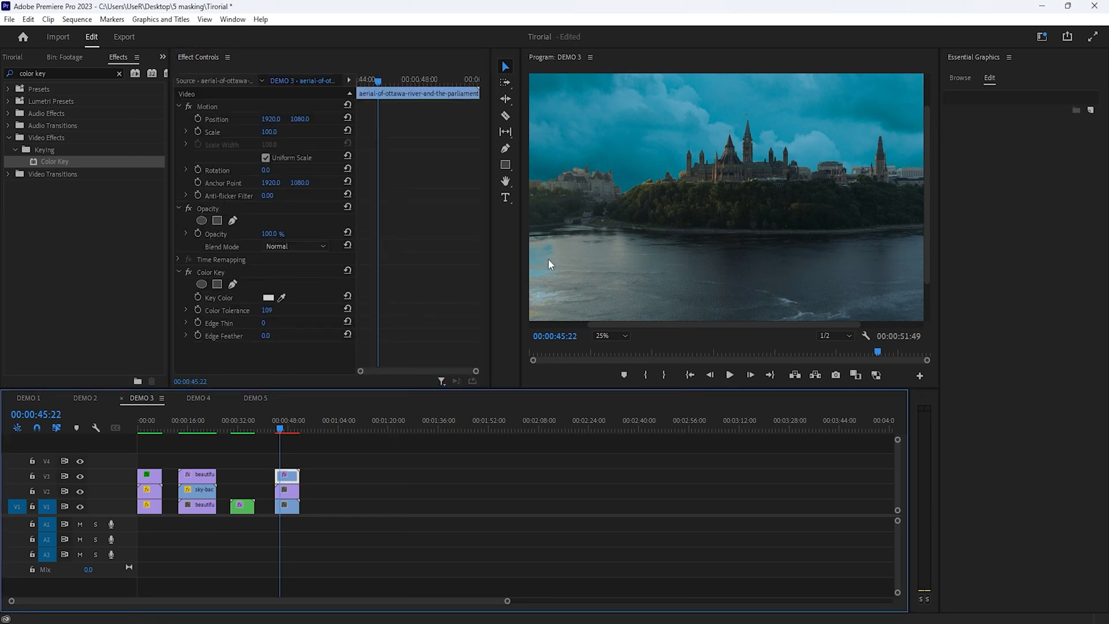
click(281, 488)
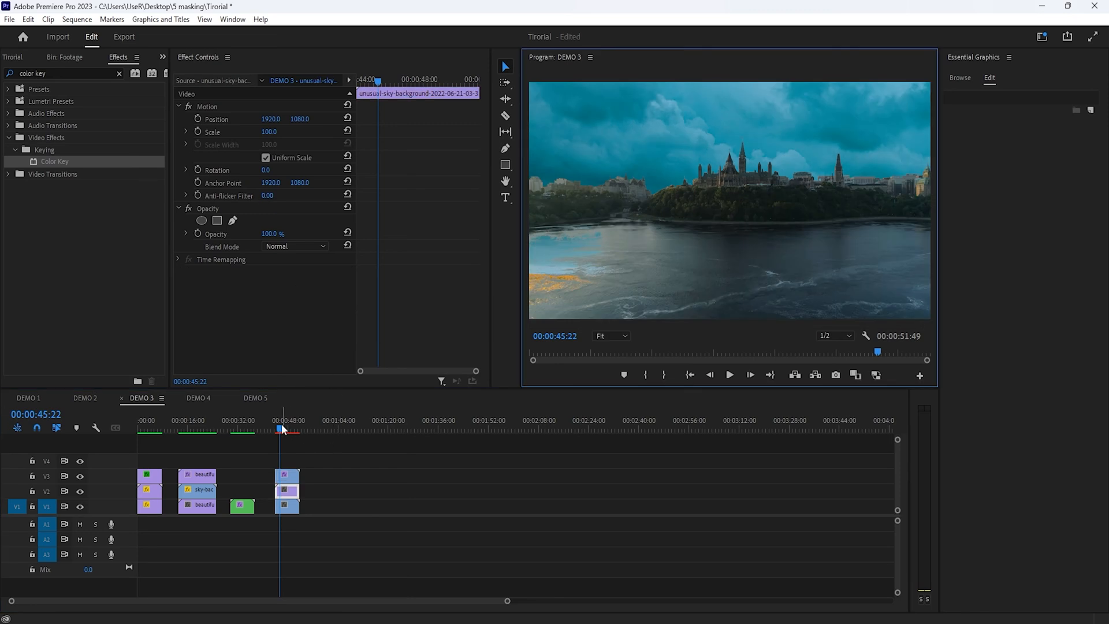
click(282, 430)
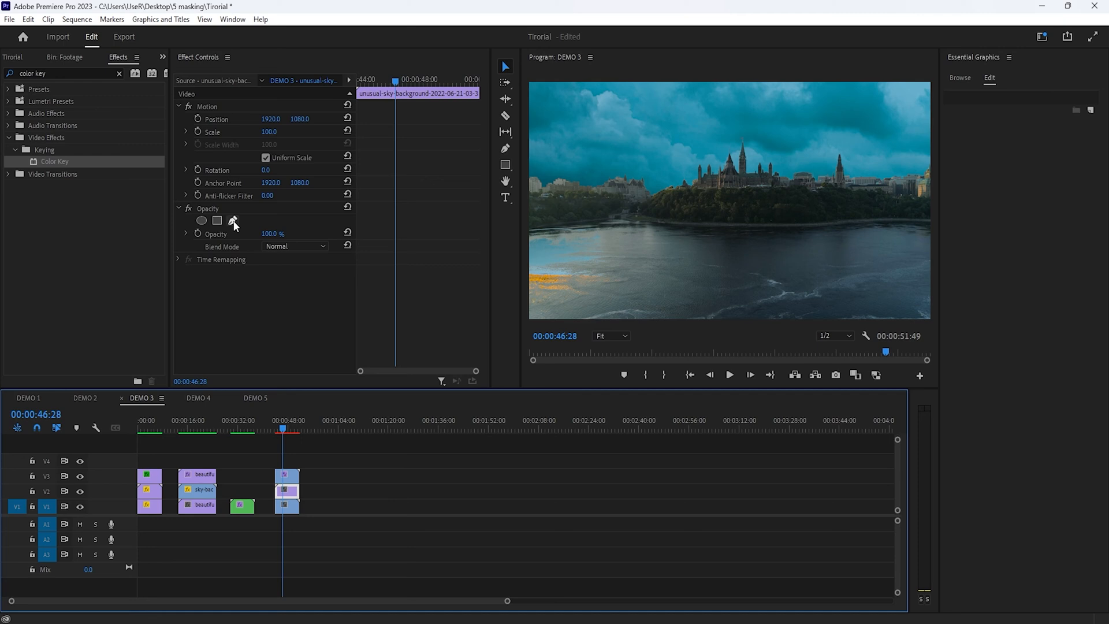
click(217, 219)
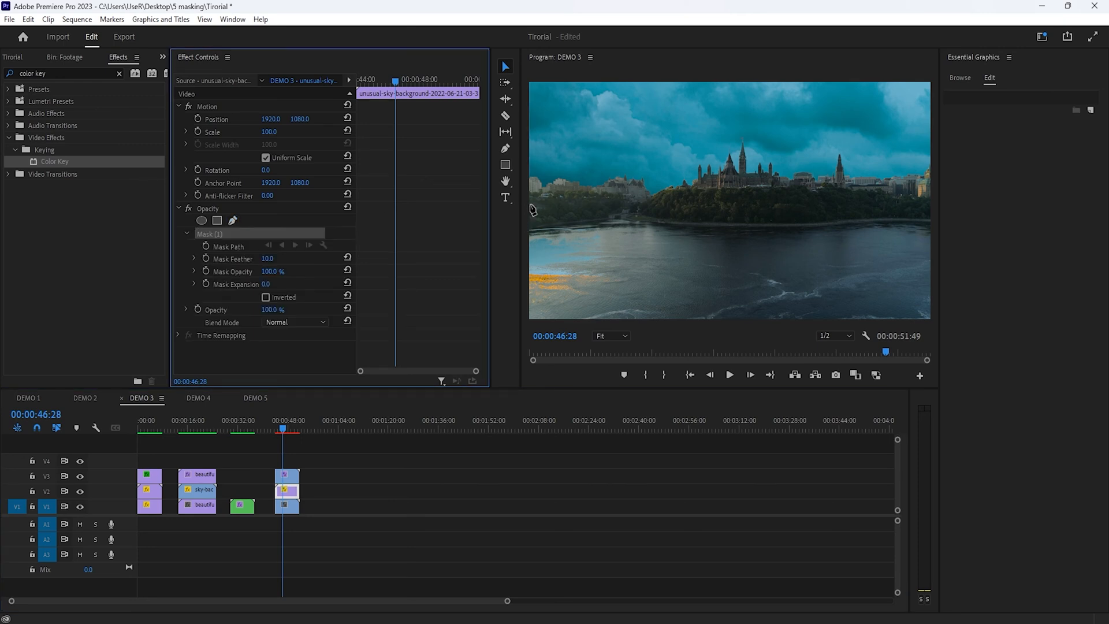
click(606, 335)
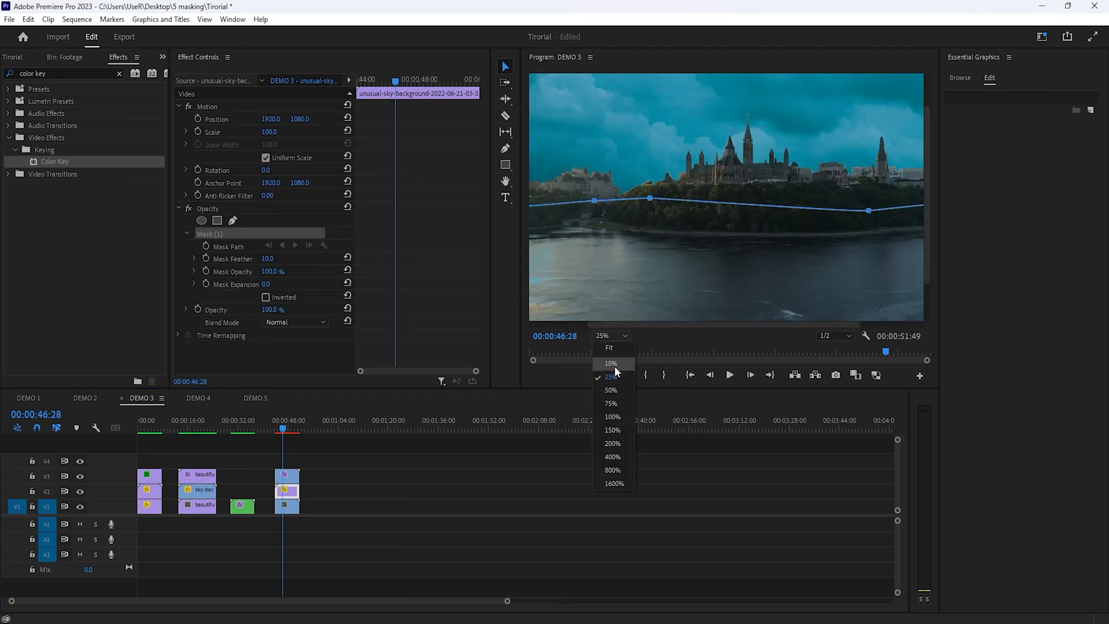
click(609, 348)
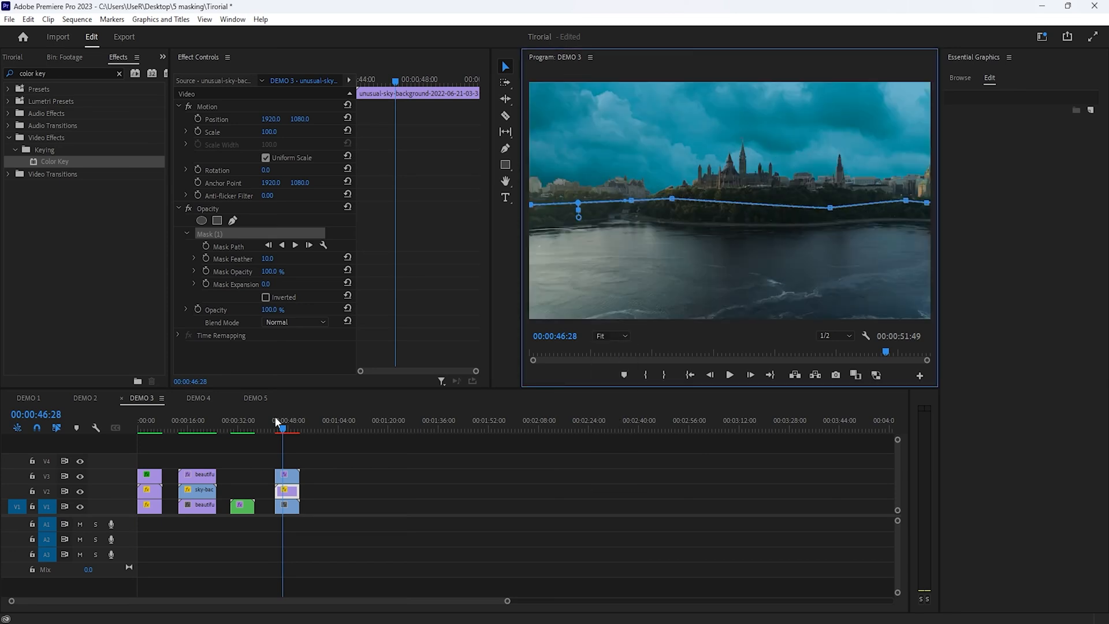
click(272, 430)
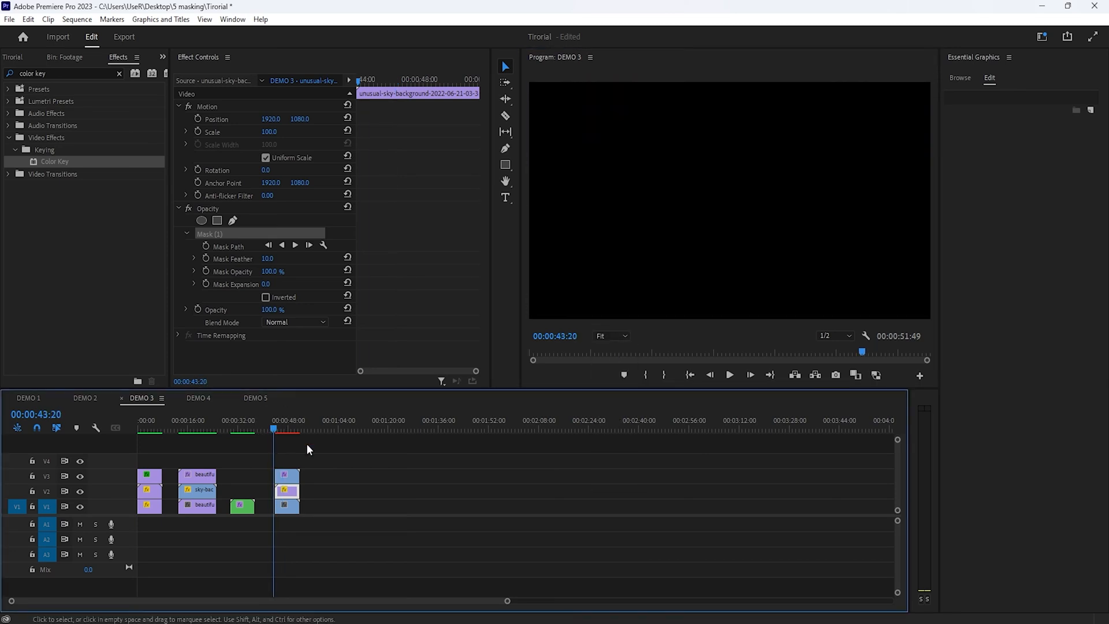
click(729, 374)
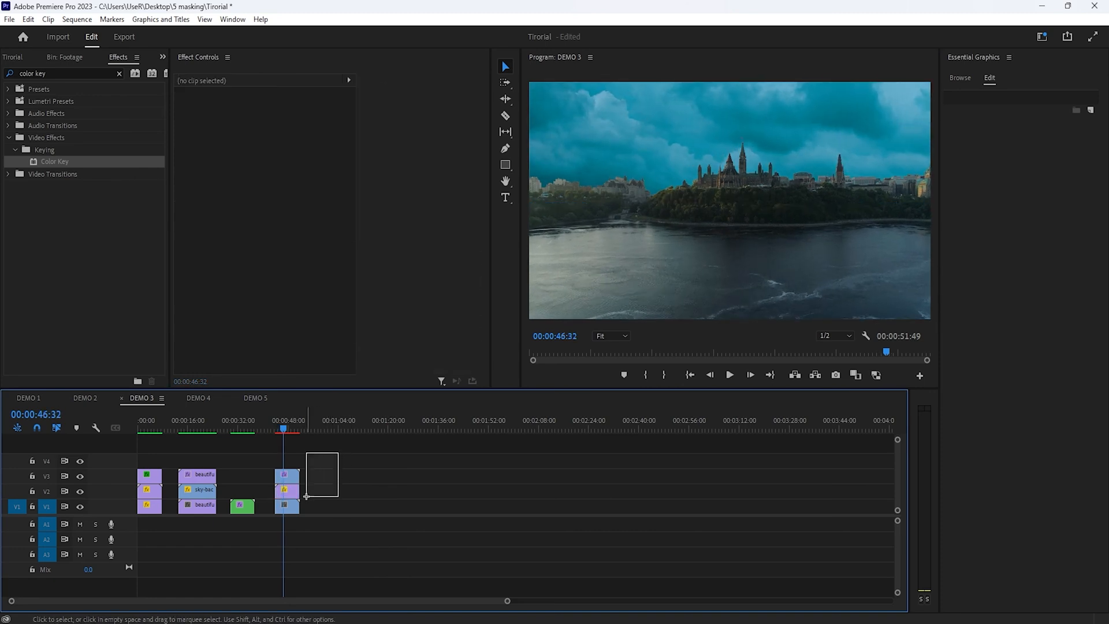
- Nest the stacked sky-replacement clips as Nested Sequence 04 and select it
right_click(286, 492)
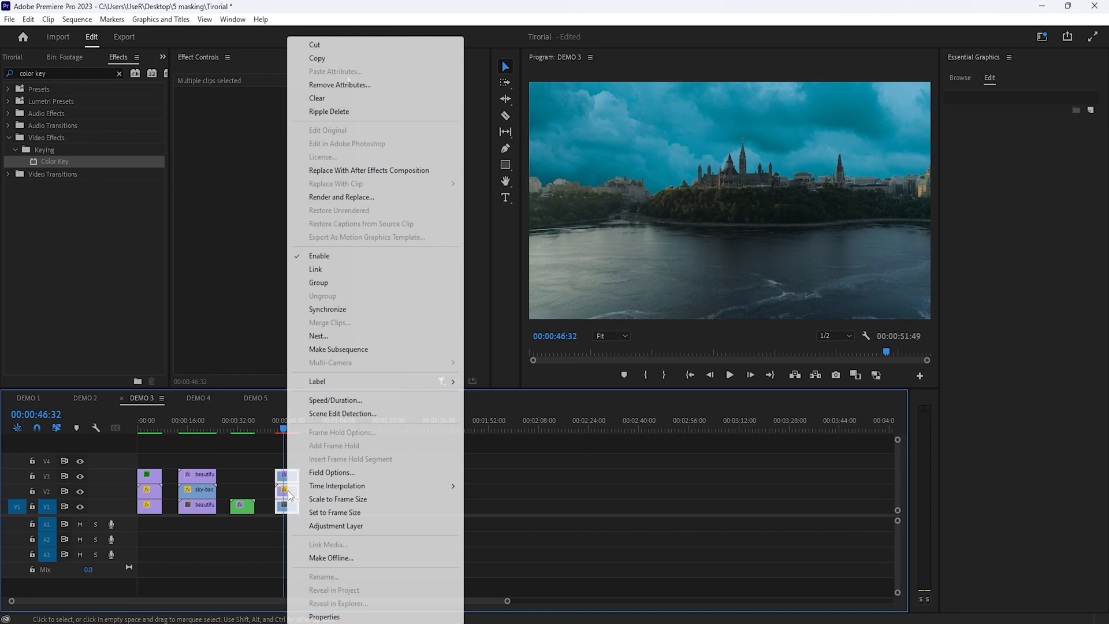
click(318, 335)
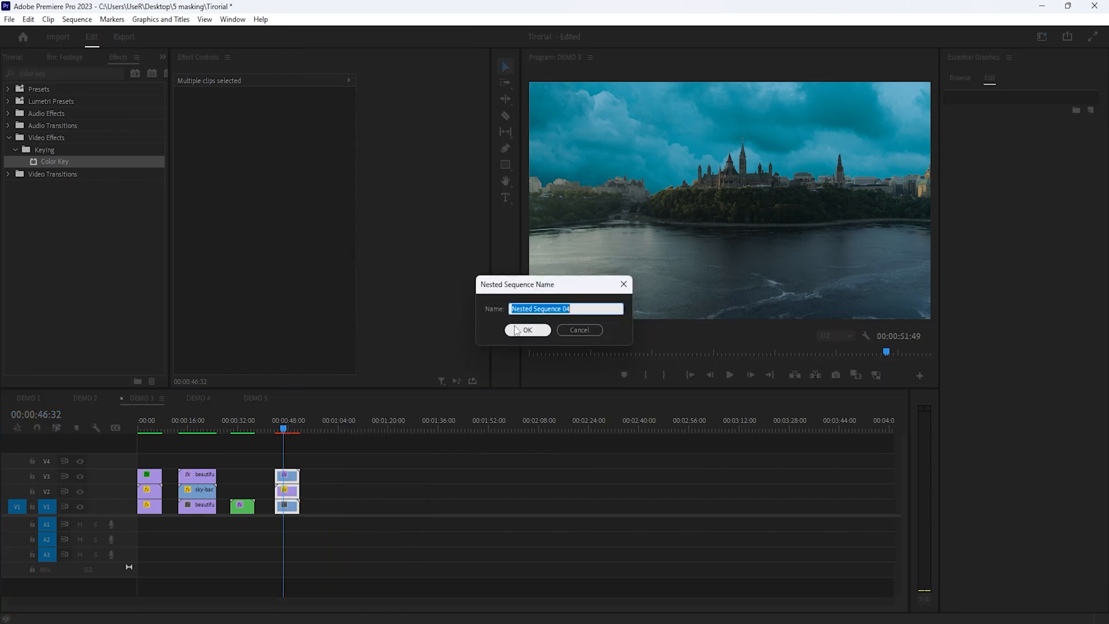
click(527, 330)
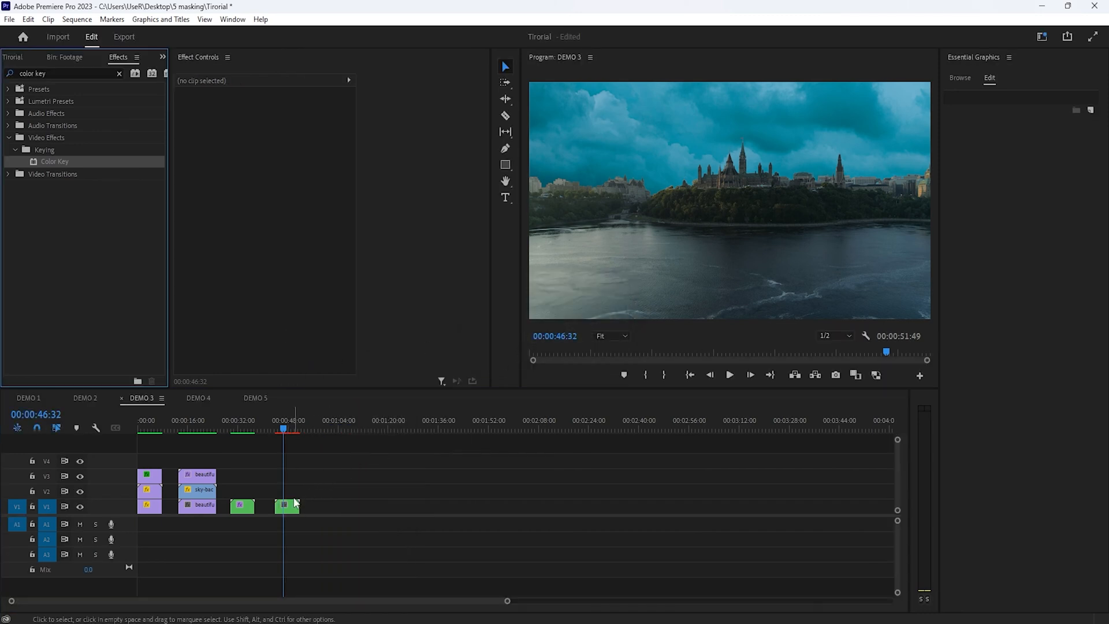
click(286, 506)
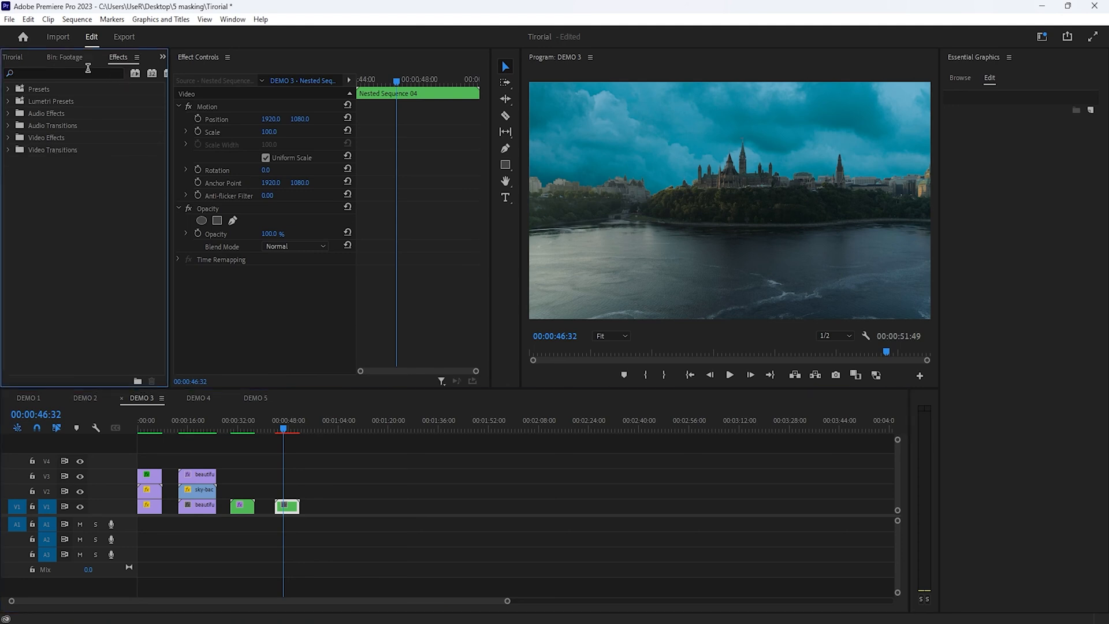
- Apply Magic Bullet Looks with a teal look to the nested clip and review the result
text(magic bu)
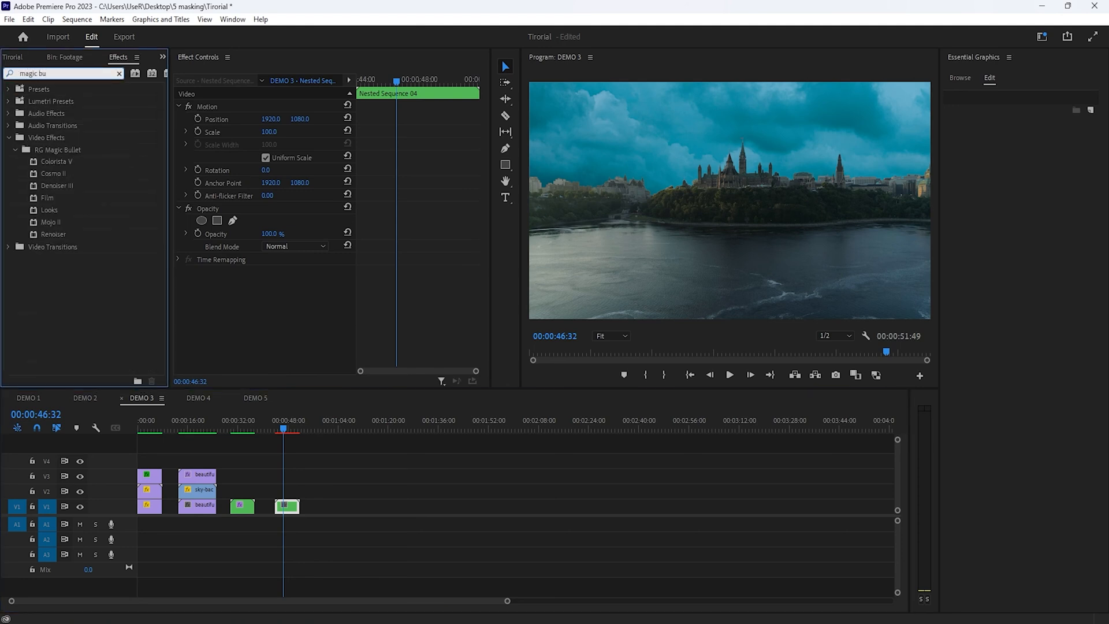
scroll(down, 3)
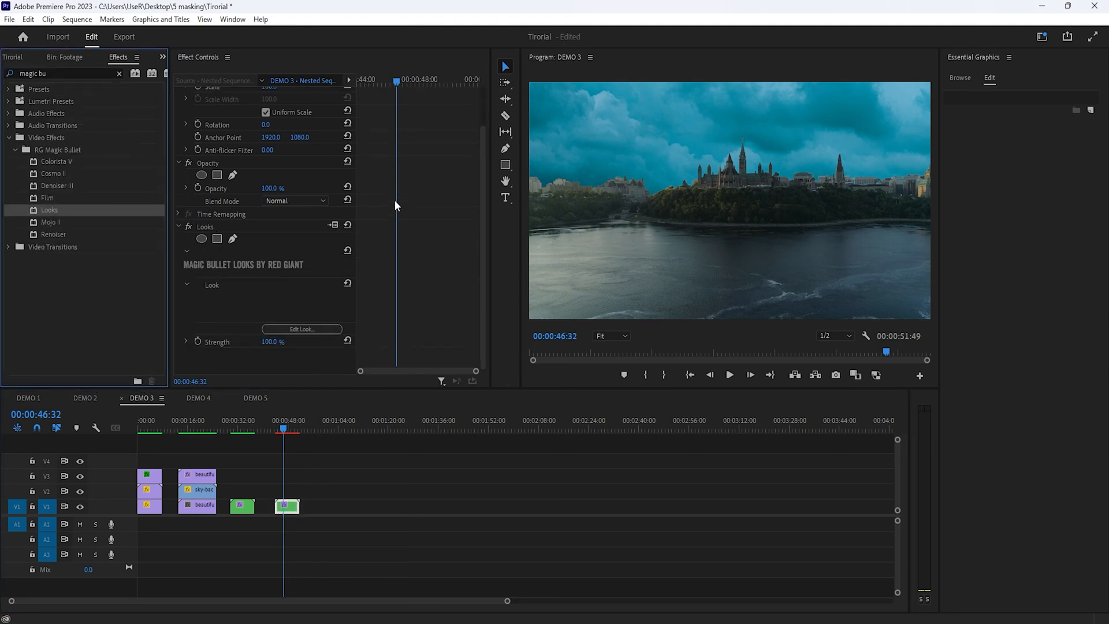
click(301, 330)
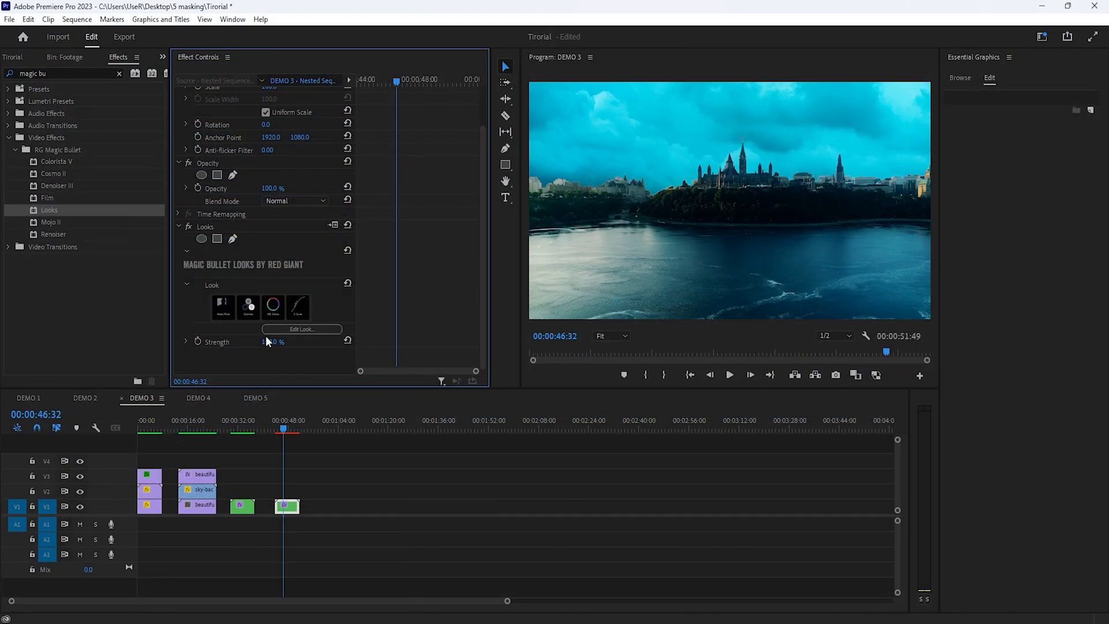
click(274, 430)
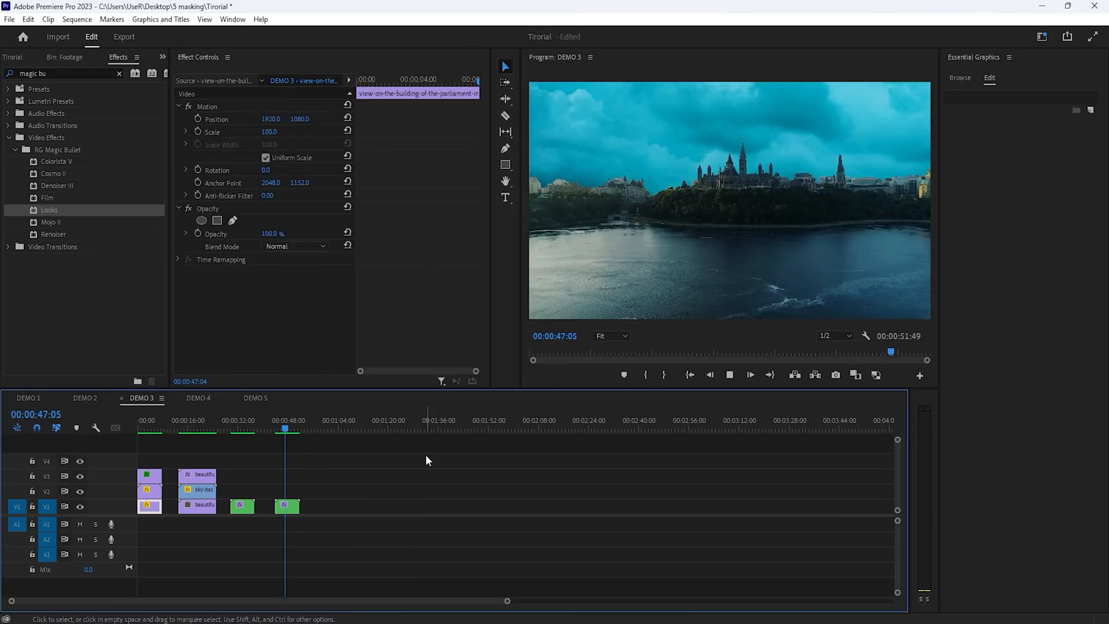
click(287, 506)
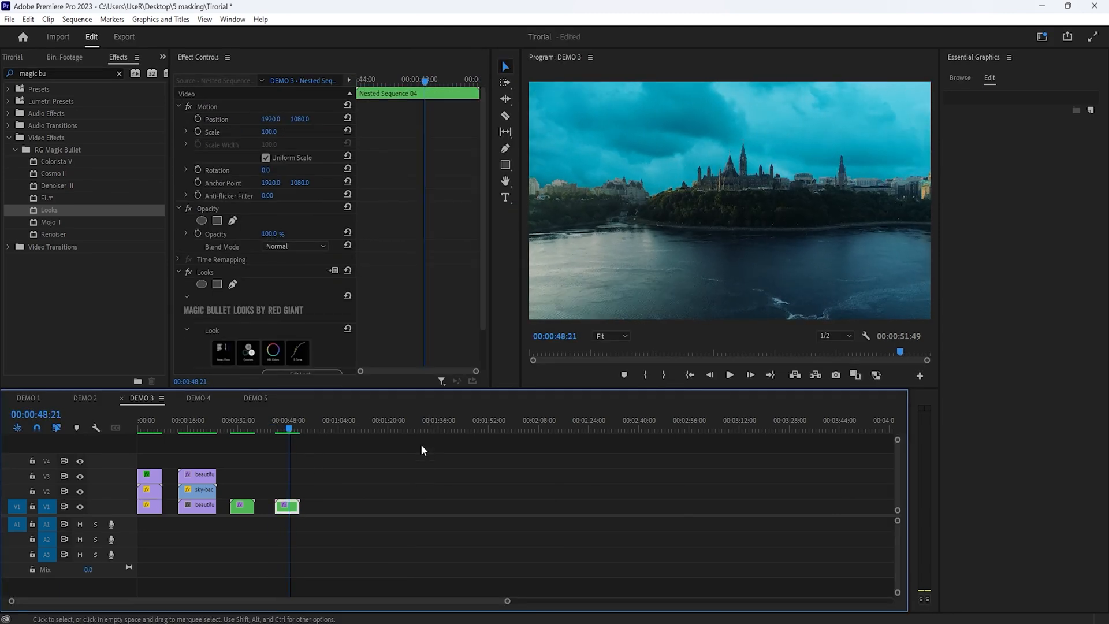
click(198, 398)
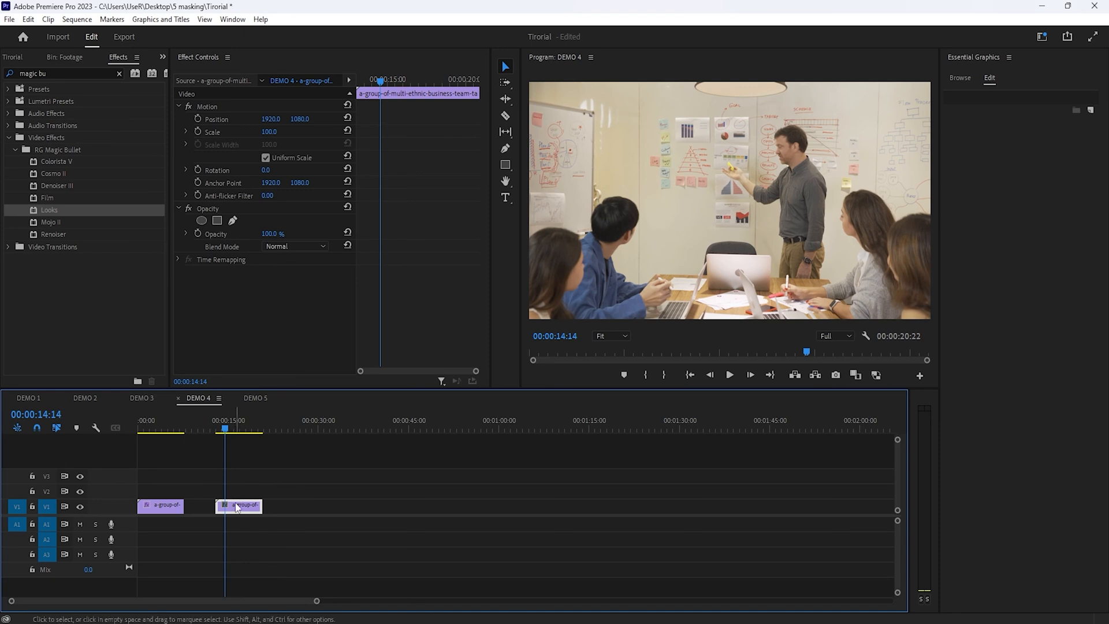
- Apply Gaussian Blur at Blurriness 50 to the meeting clip, mask it to the presenter's face with an ellipse, and track forward
click(60, 74)
text(gaus)
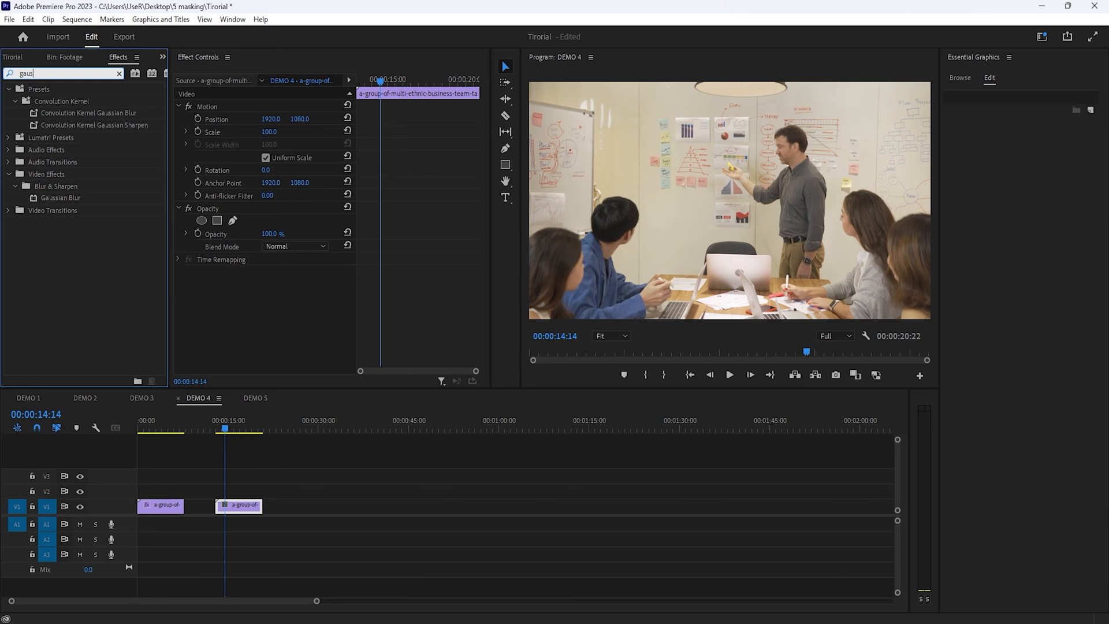
click(61, 197)
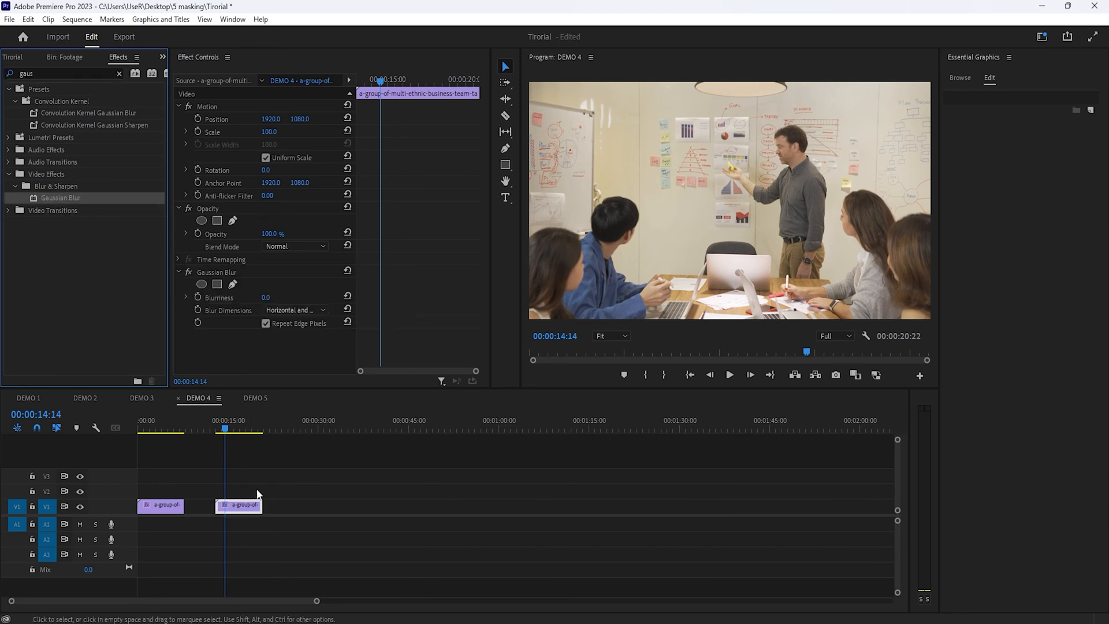
click(216, 271)
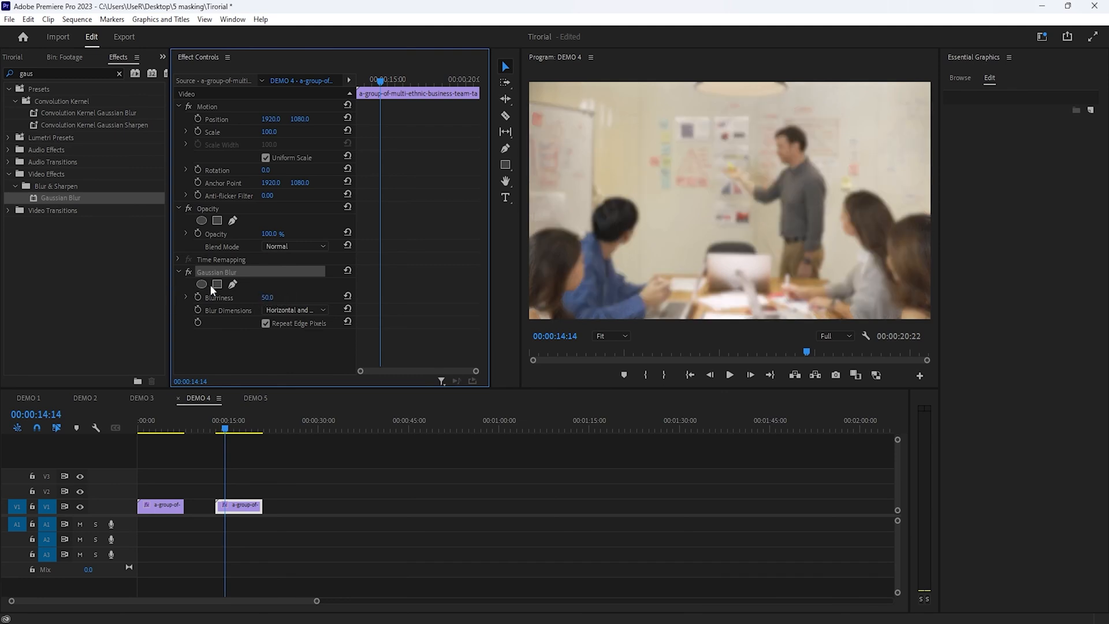
click(216, 284)
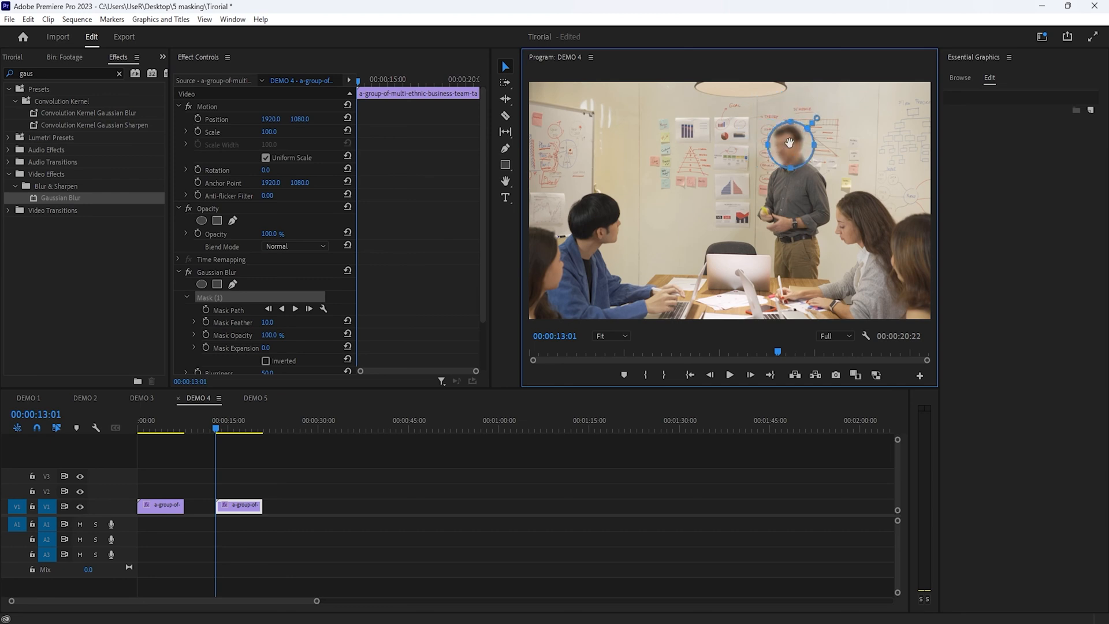
mouse_move(295, 310)
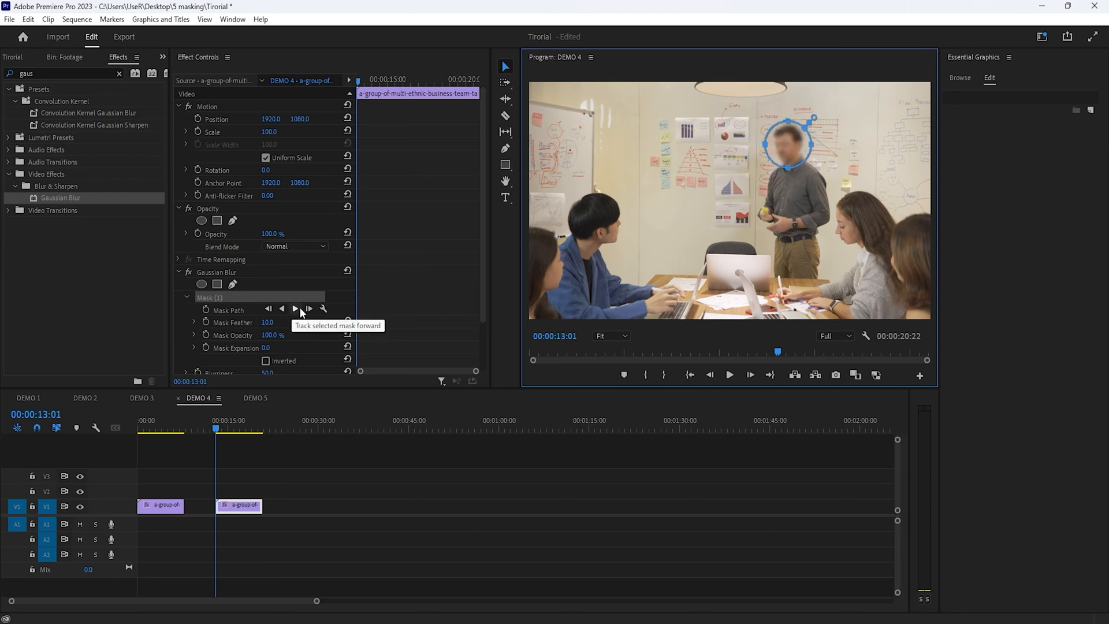
click(294, 309)
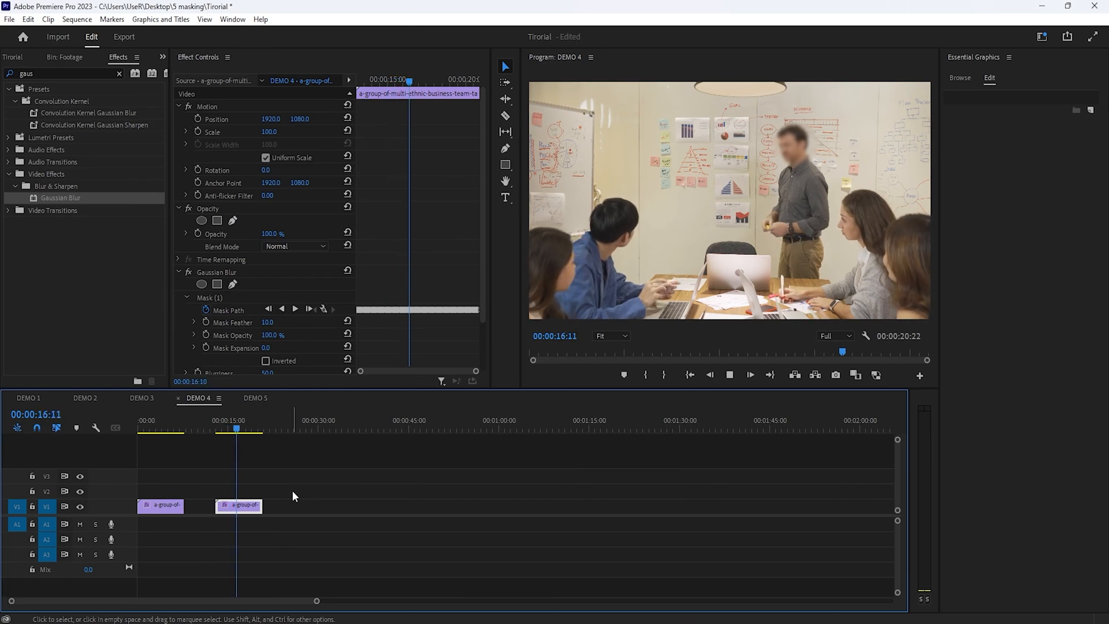
- In DEMO 5, grade the duplicated walking clip warmer with a Lumetri face mask at 75% zoom and track it forward
click(256, 397)
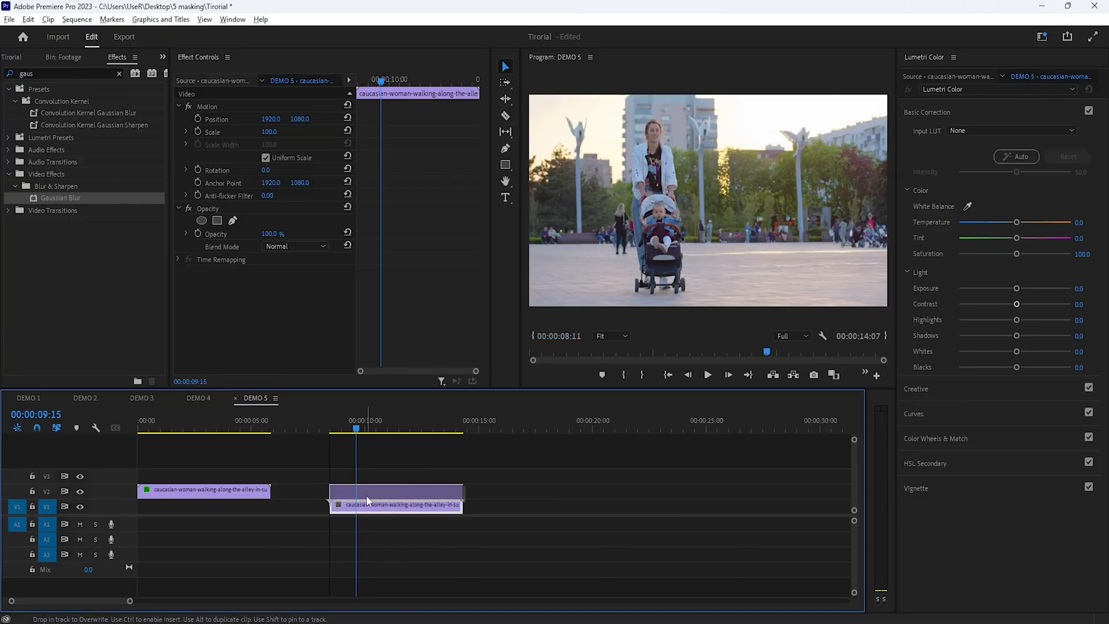
click(396, 504)
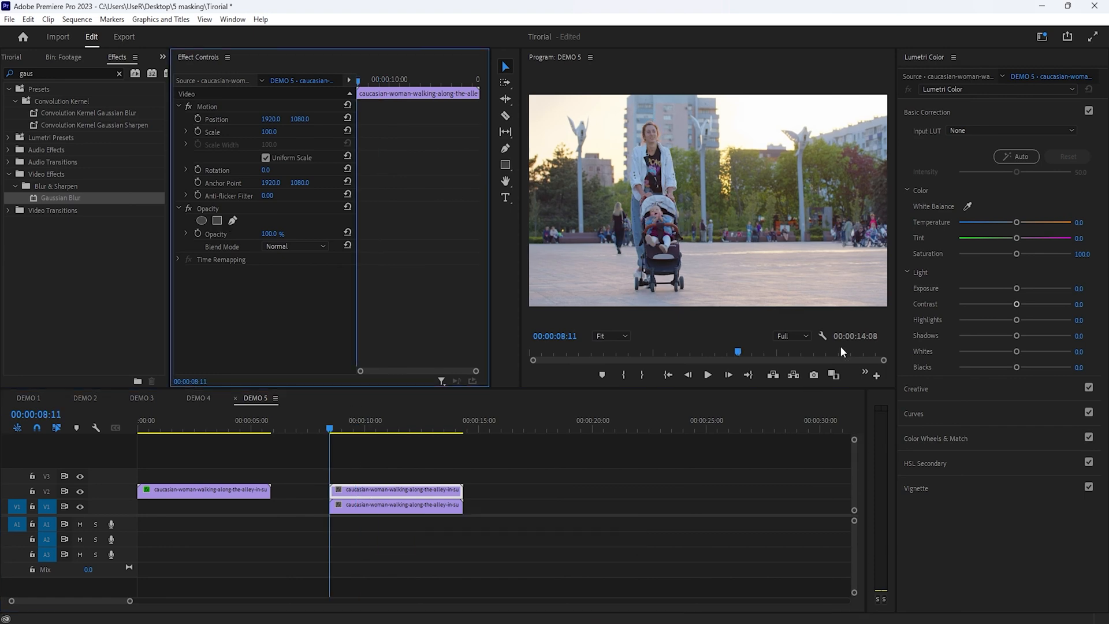
click(610, 335)
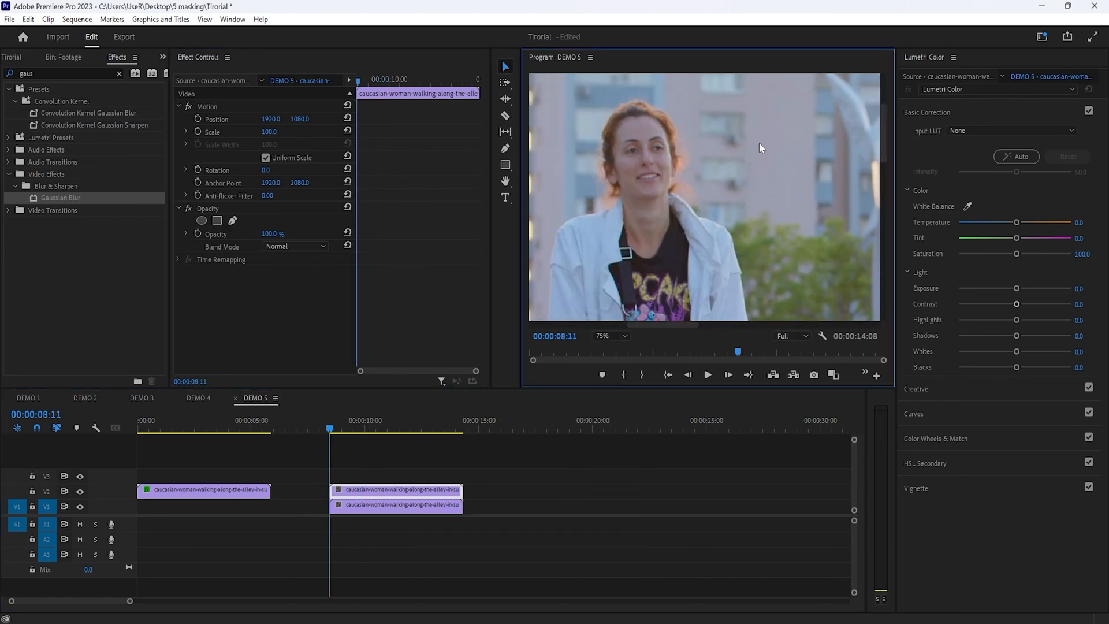
click(217, 220)
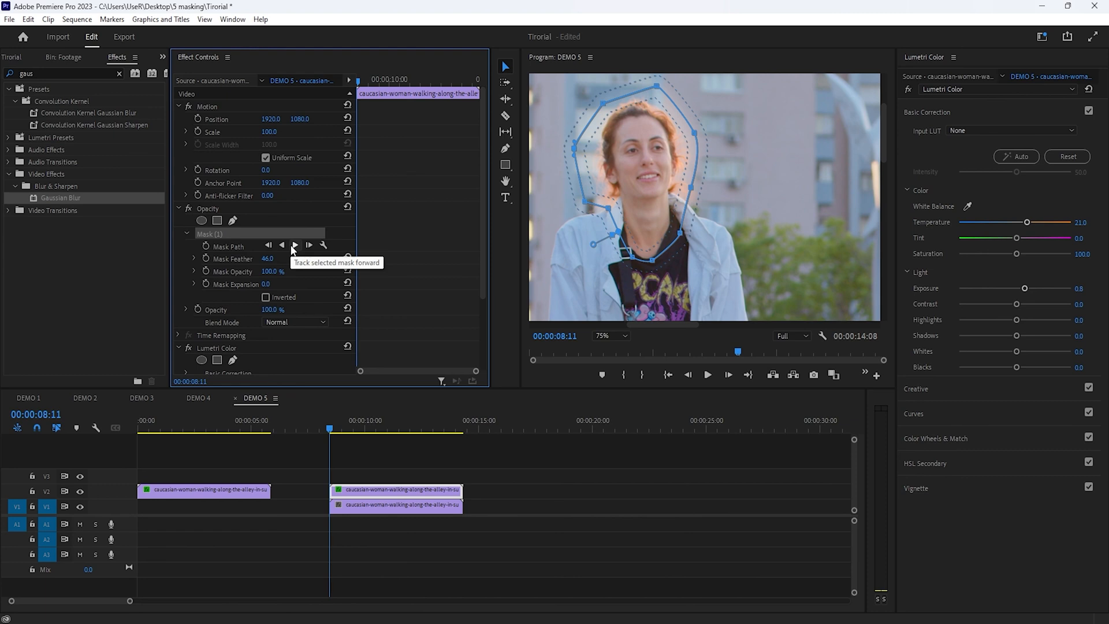
click(295, 245)
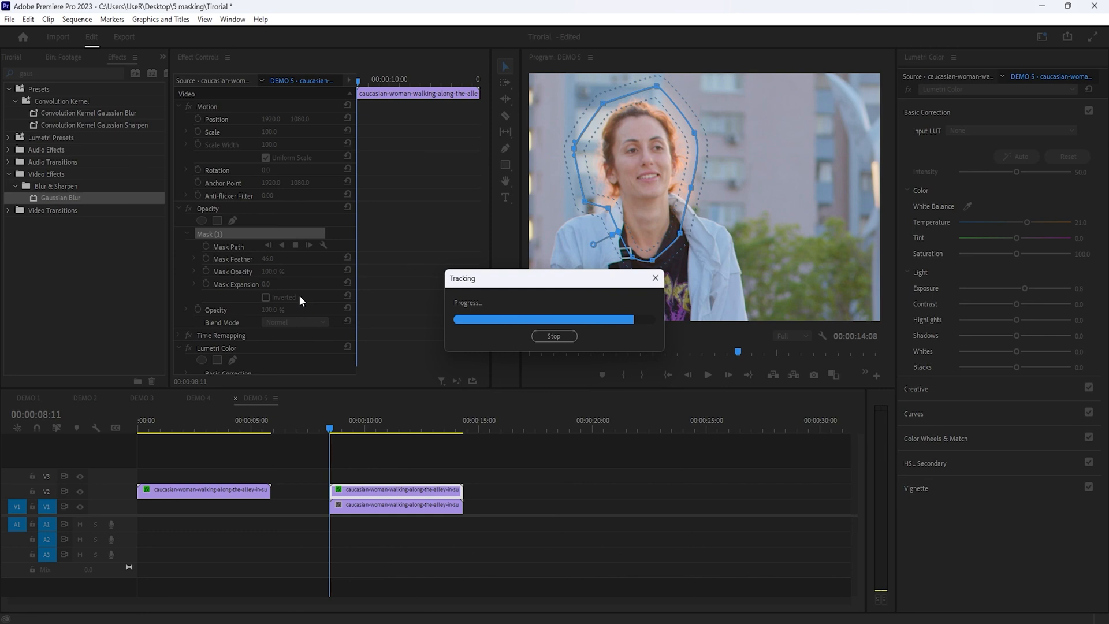
click(553, 336)
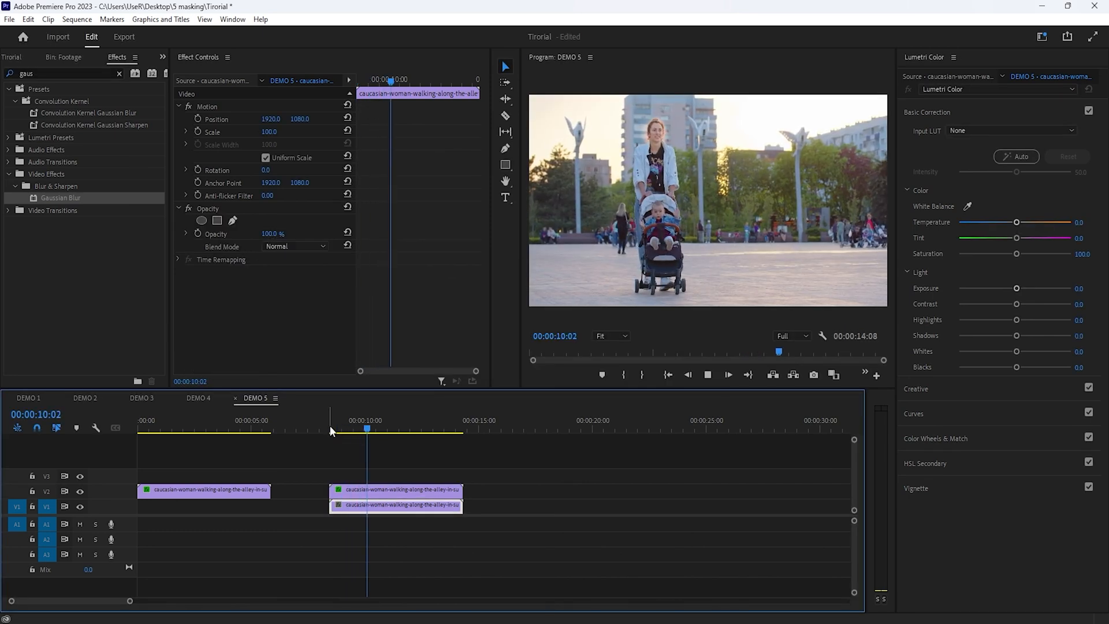